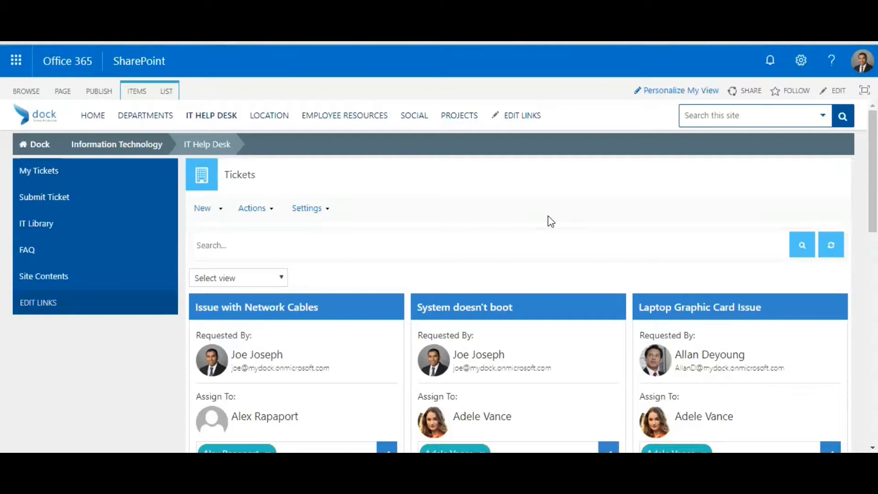
pyautogui.moveTo(558, 240)
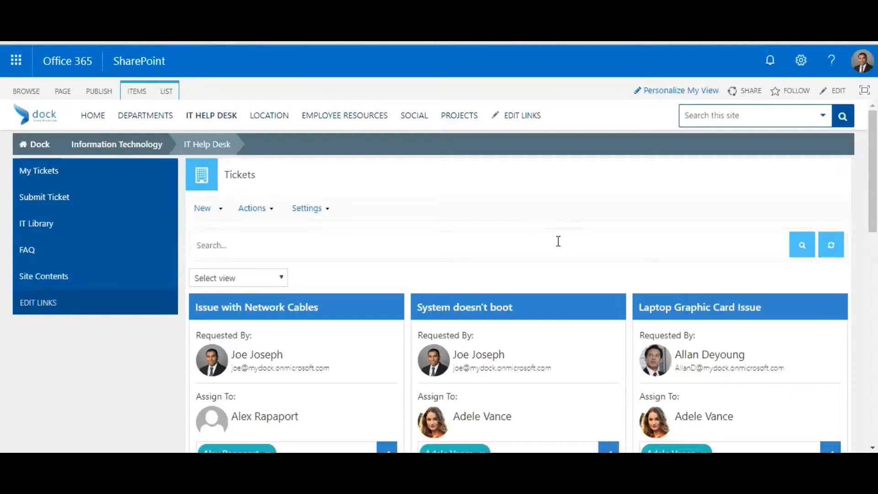
# Look over the Tickets board and briefly check the new-ticket options without choosing one
pyautogui.scroll(-3)
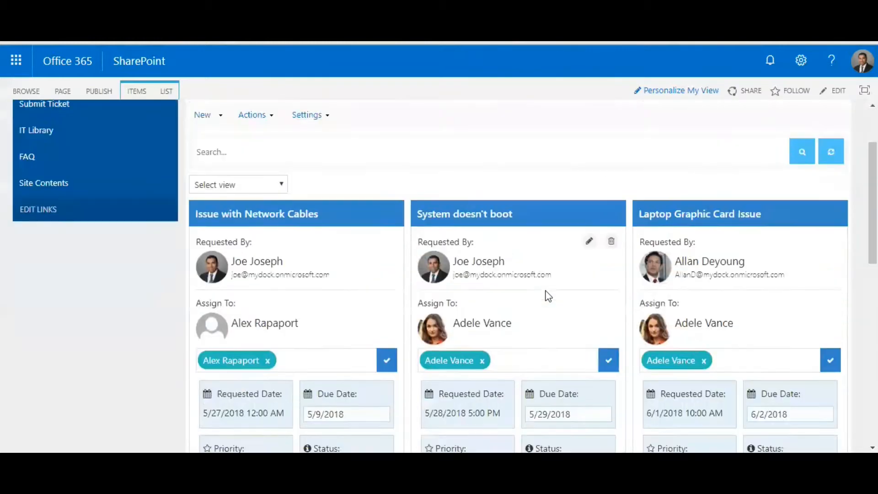
pyautogui.scroll(3)
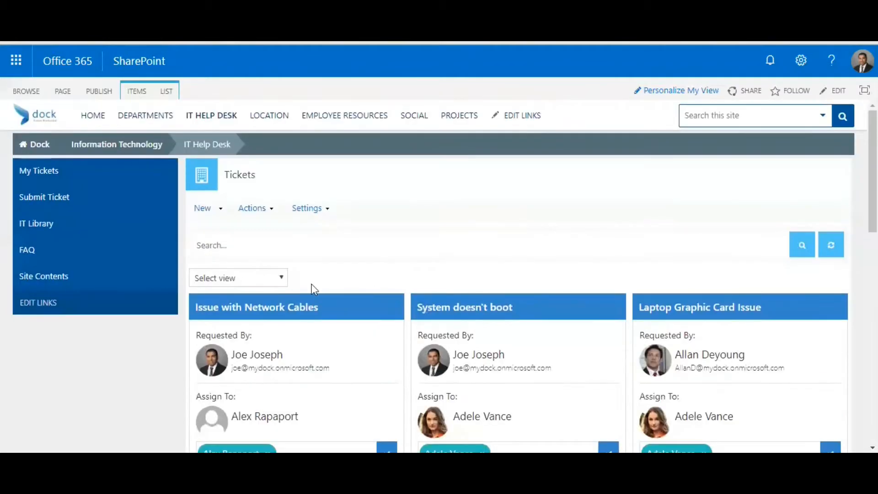
pyautogui.scroll(-3)
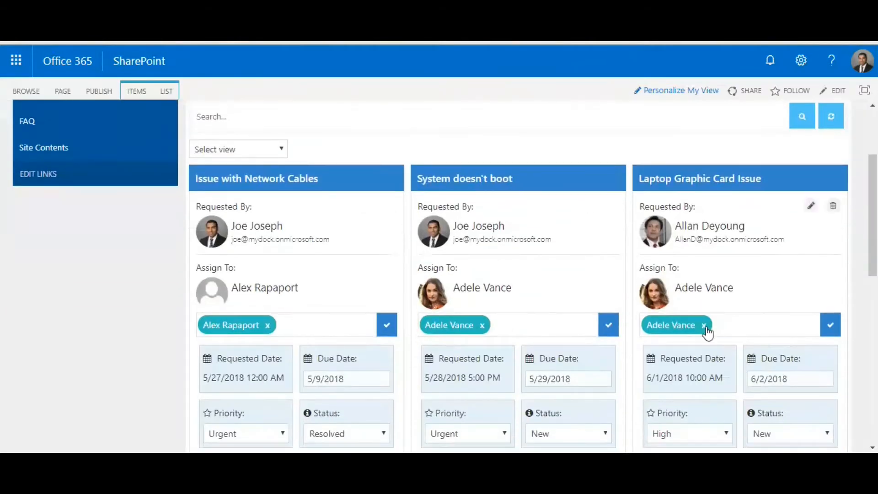
pyautogui.scroll(3)
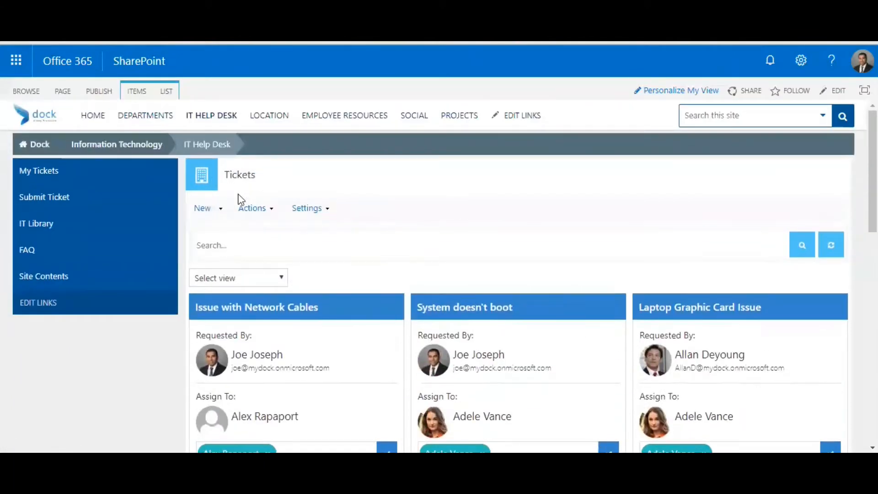
pyautogui.click(202, 208)
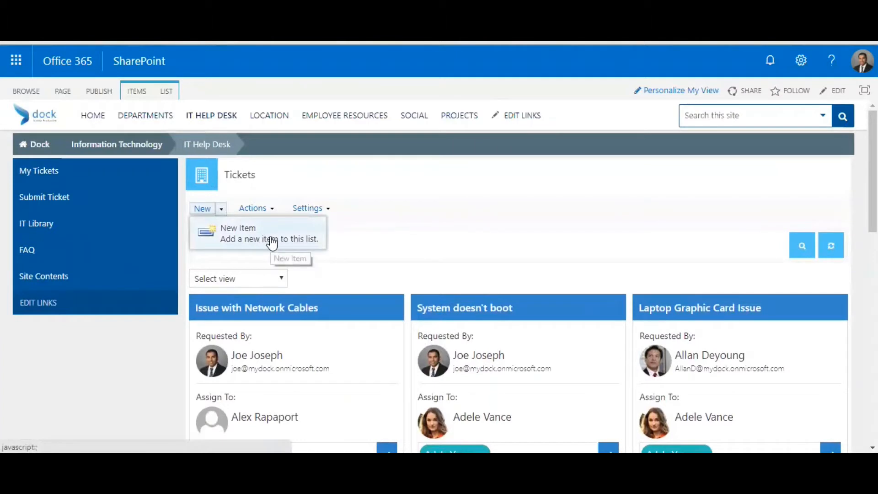
pyautogui.click(338, 196)
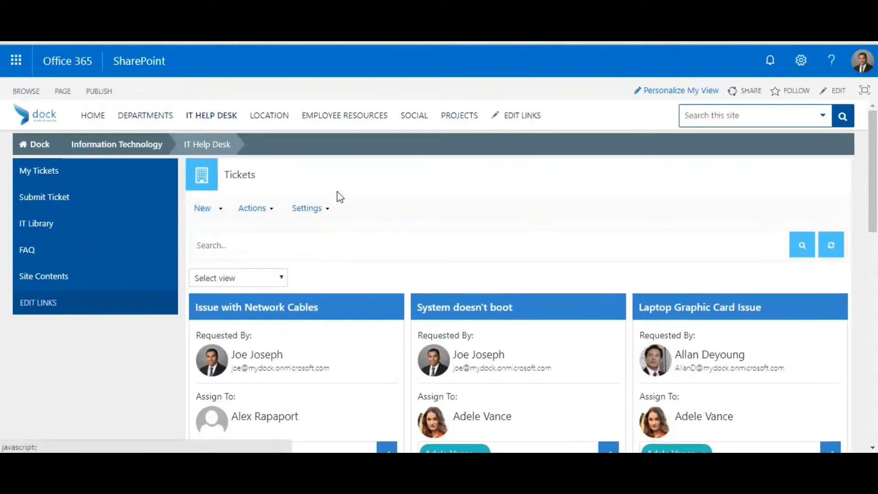
# Switch the board view to show all tickets
pyautogui.click(238, 279)
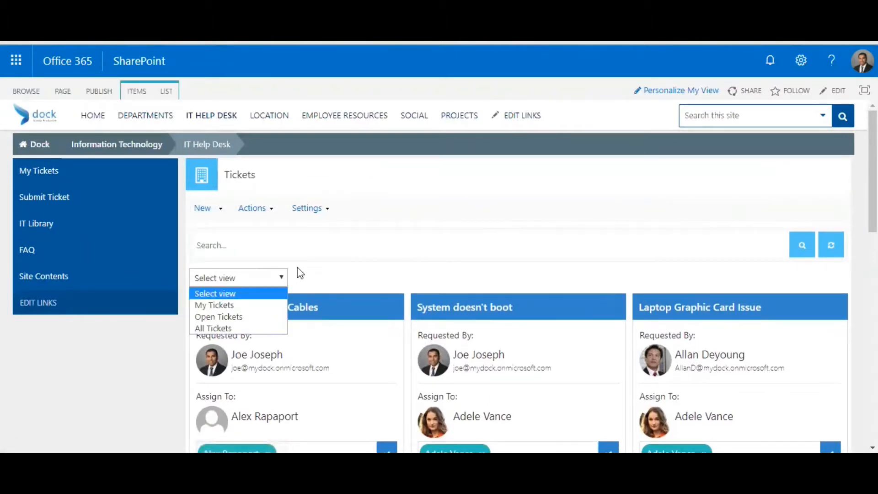
pyautogui.scroll(-3)
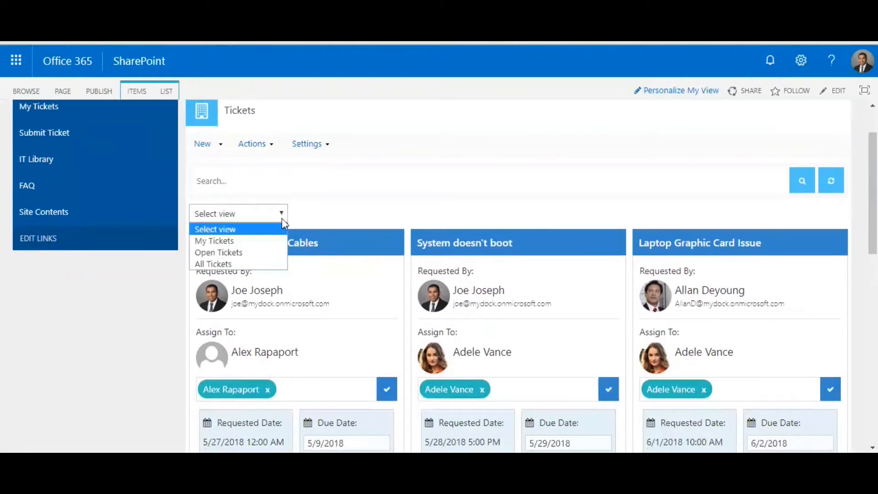
pyautogui.moveTo(271, 241)
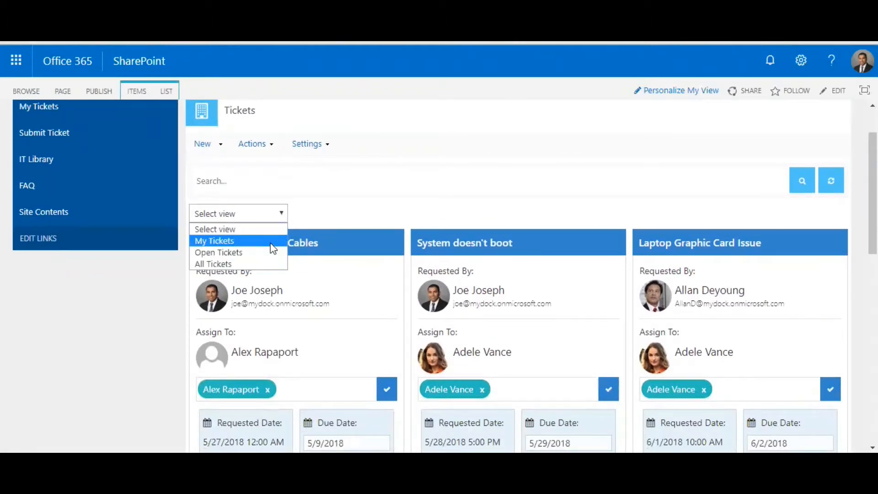
pyautogui.moveTo(257, 253)
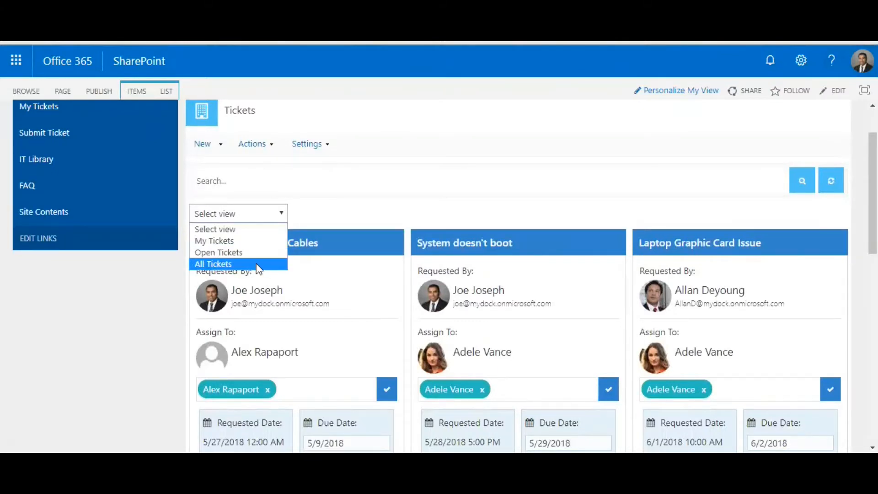
pyautogui.click(213, 263)
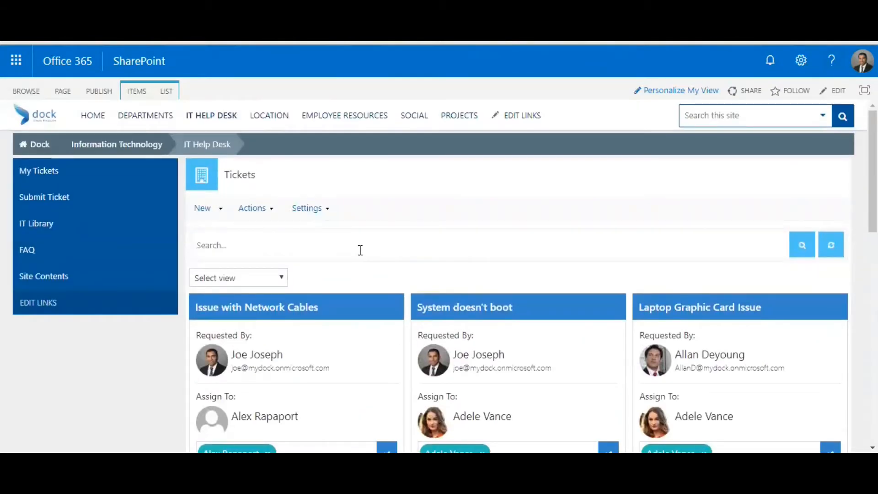
# Search the tickets for "issue with network cables" and bring the first ticket cards into view
pyautogui.write('issue with')
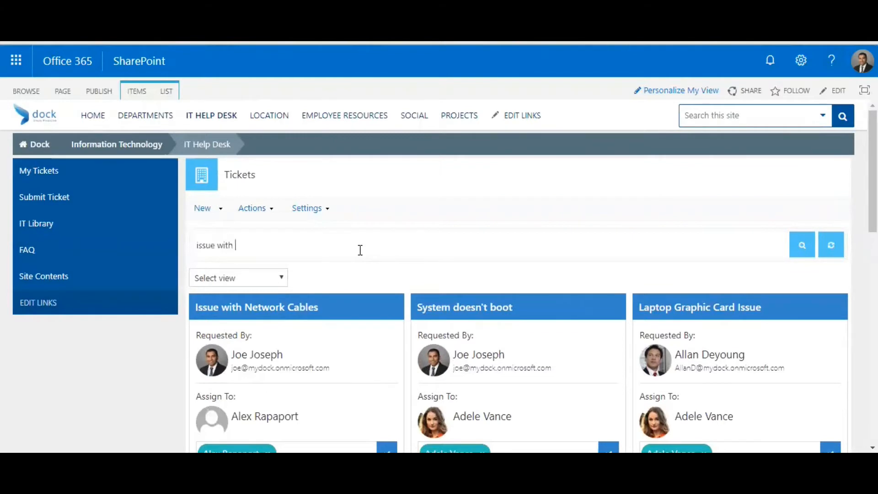
pyautogui.write('networ')
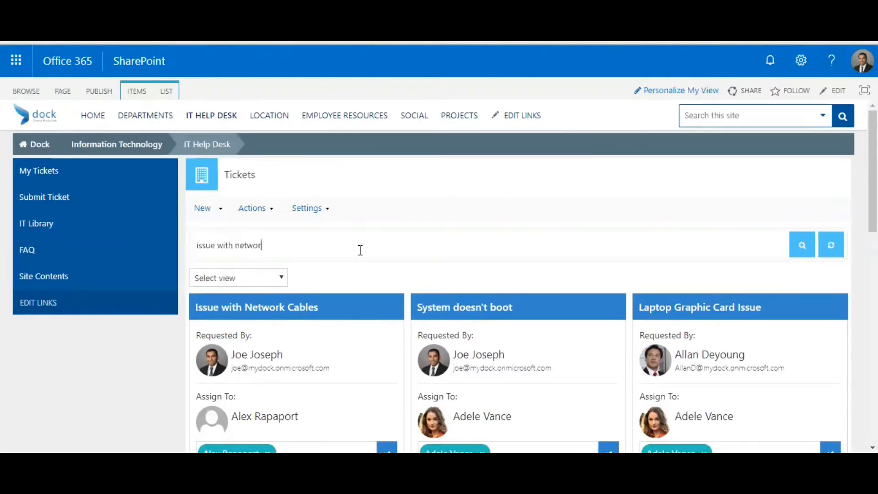
pyautogui.write('k cables')
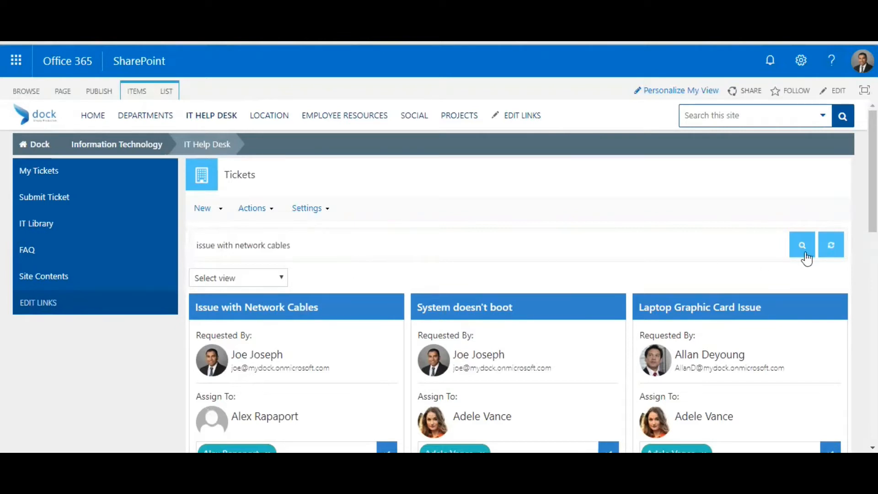
pyautogui.scroll(-3)
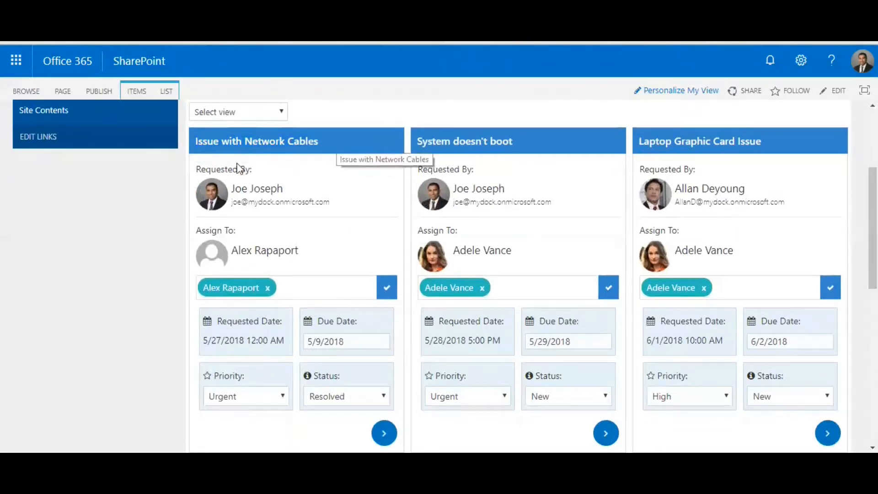
pyautogui.moveTo(289, 193)
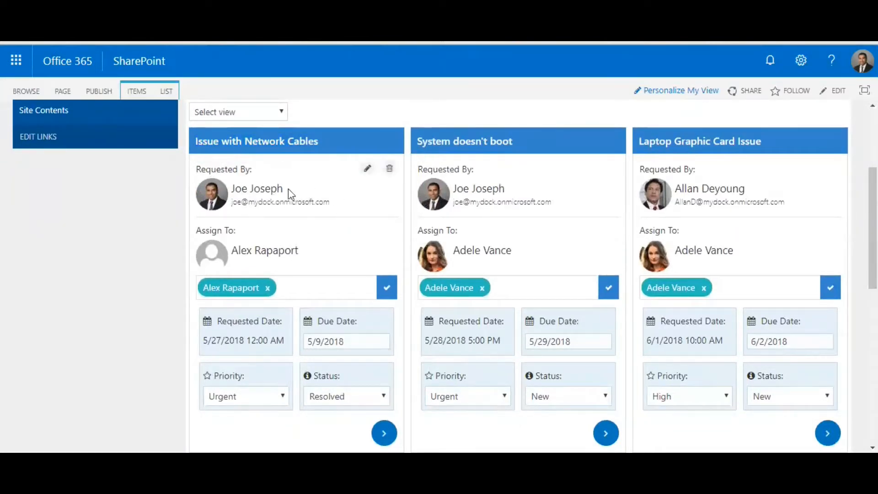
pyautogui.moveTo(277, 258)
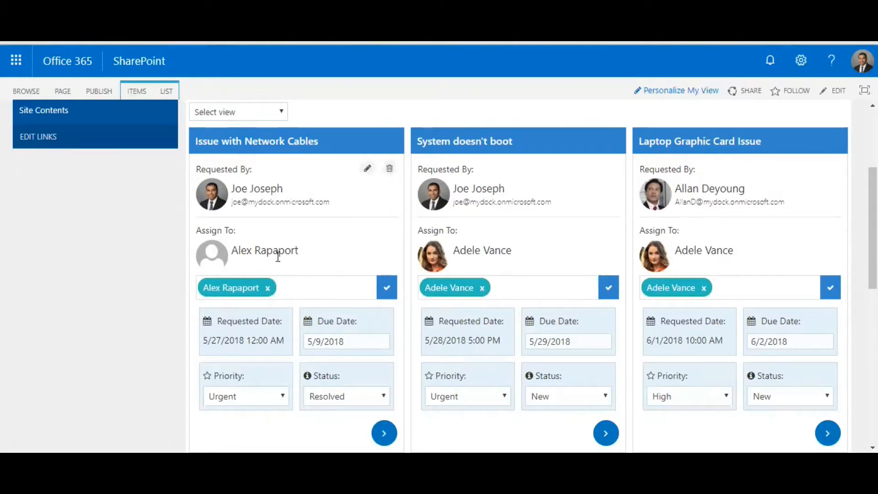
pyautogui.moveTo(256, 240)
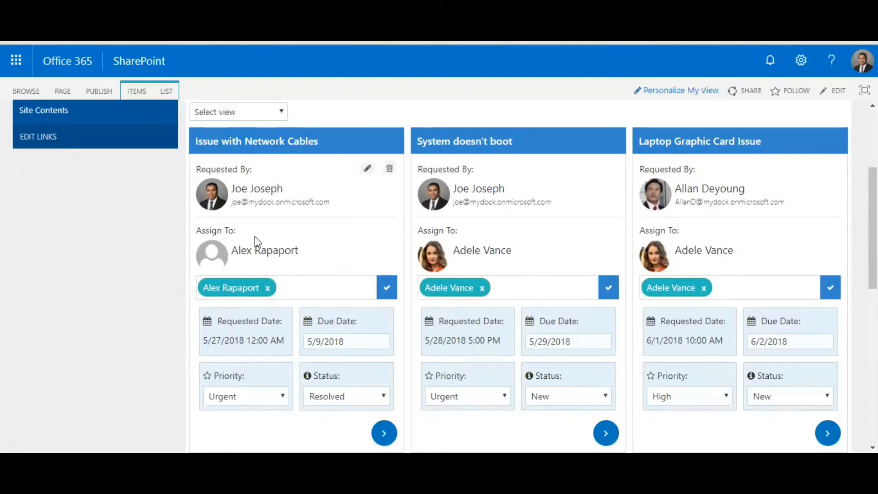
pyautogui.scroll(-3)
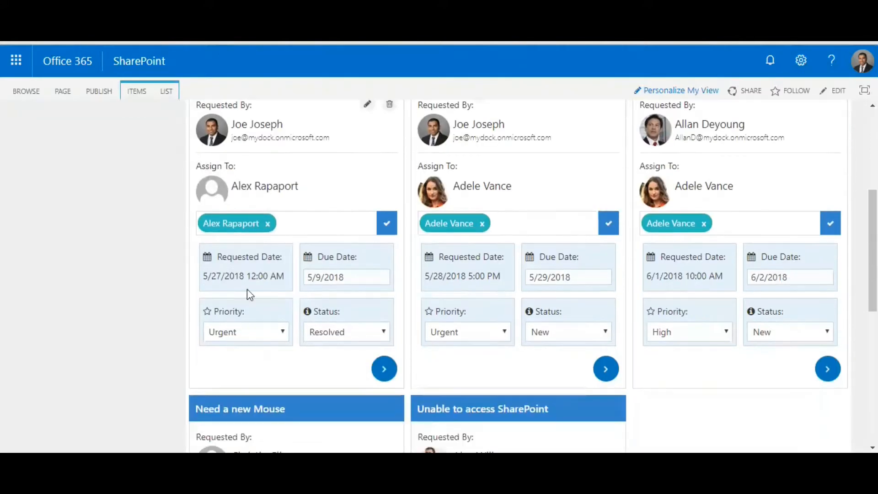
pyautogui.moveTo(273, 275)
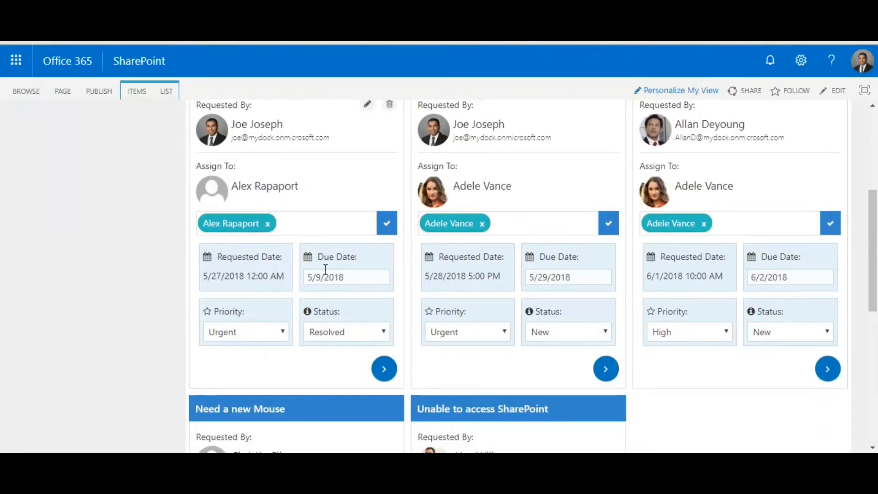
pyautogui.click(245, 331)
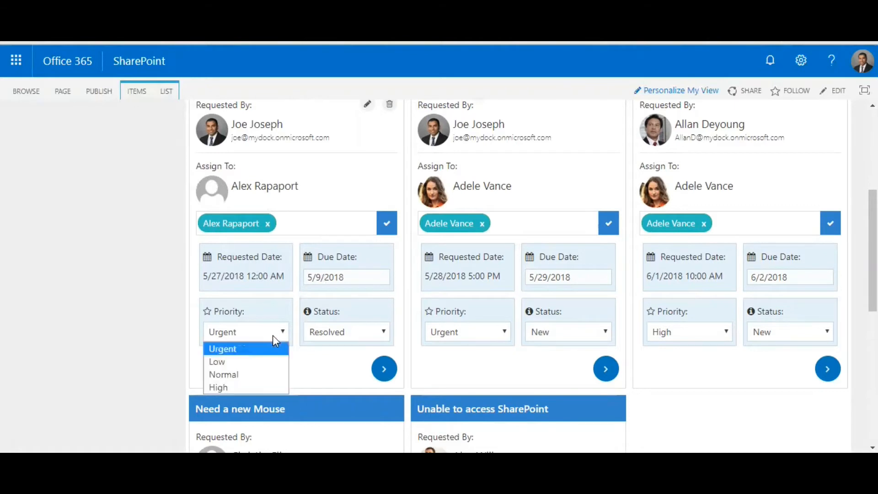
pyautogui.moveTo(275, 335)
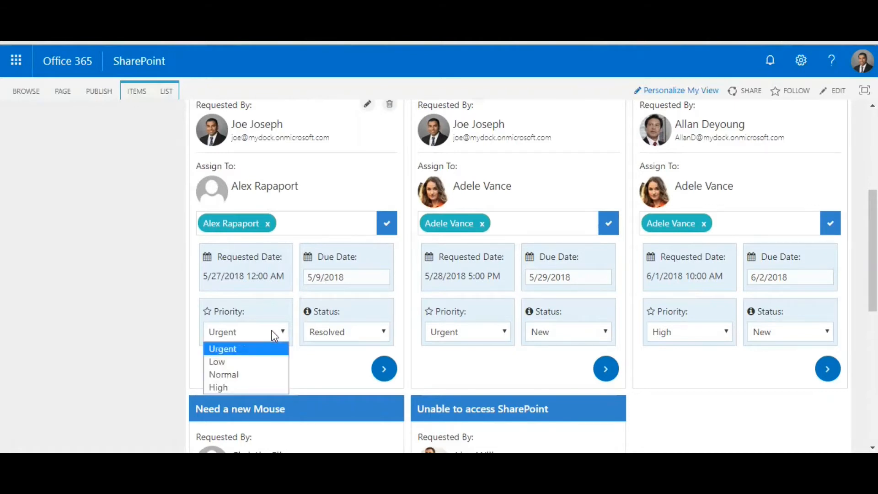
pyautogui.moveTo(290, 265)
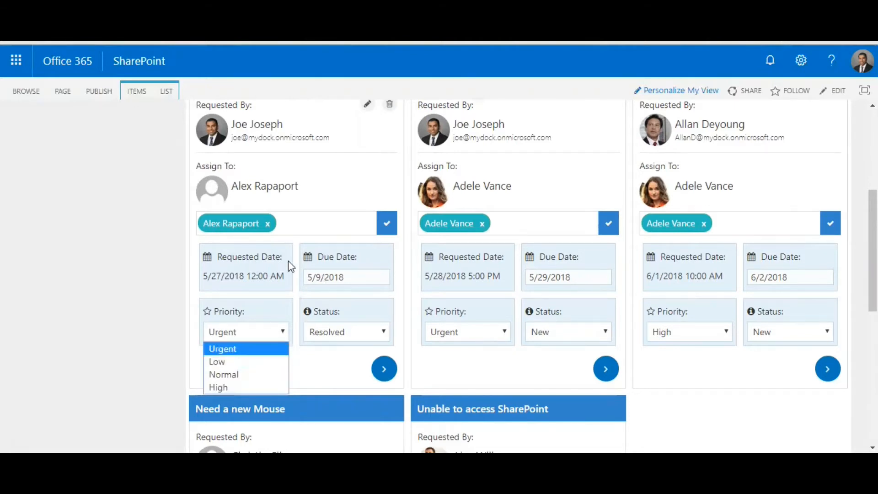
pyautogui.click(222, 347)
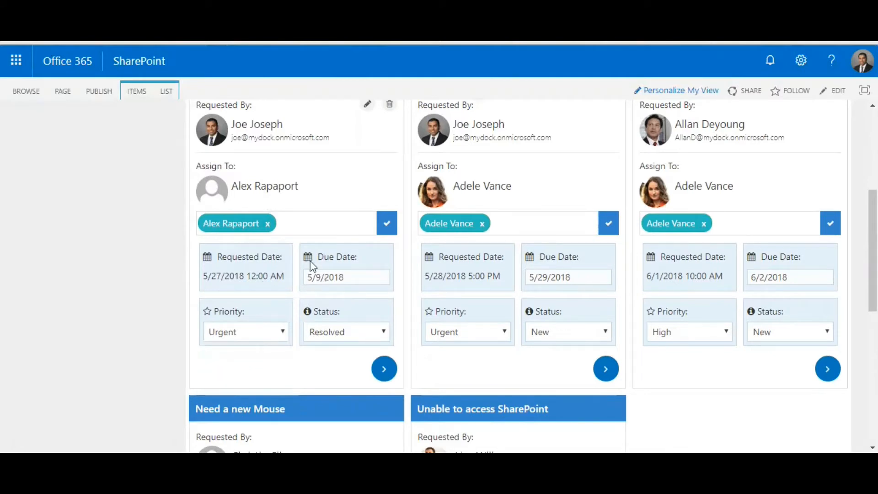
pyautogui.click(382, 331)
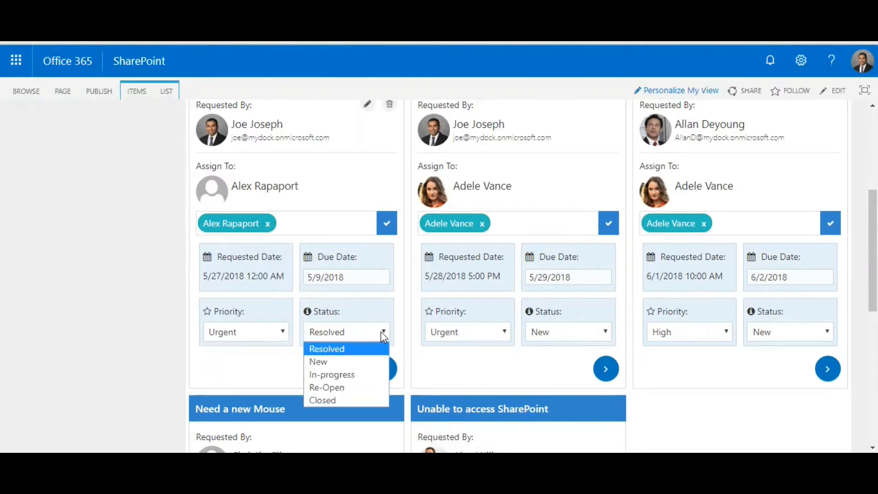
pyautogui.moveTo(364, 400)
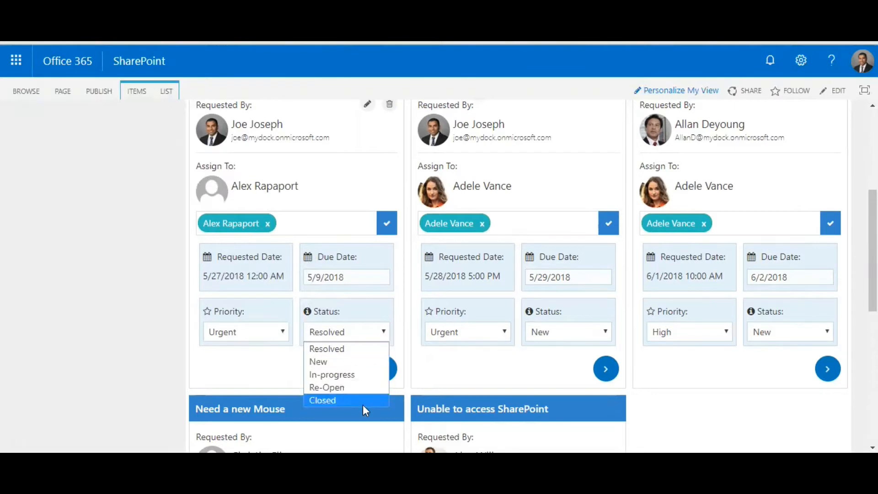
pyautogui.moveTo(356, 374)
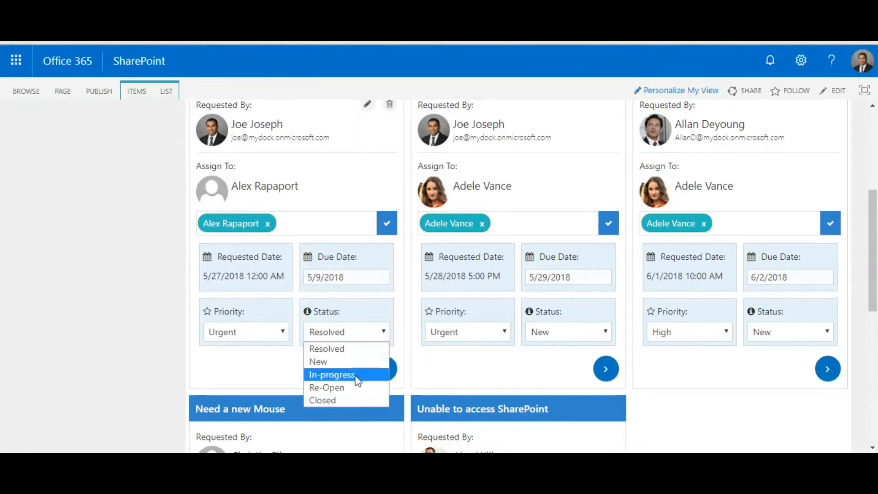
pyautogui.moveTo(369, 317)
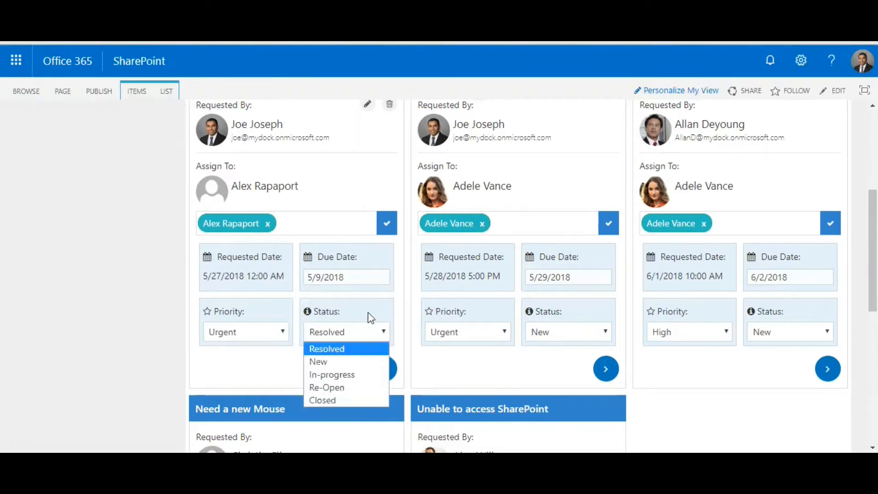
pyautogui.click(326, 348)
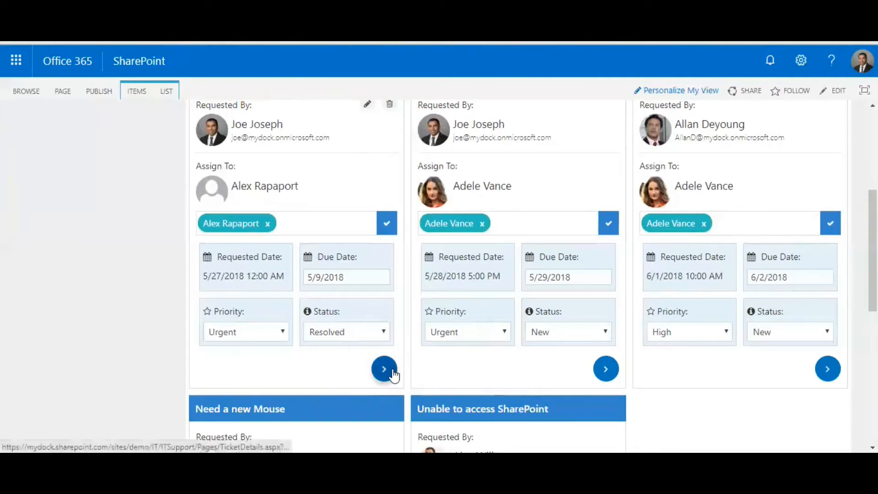
pyautogui.click(383, 369)
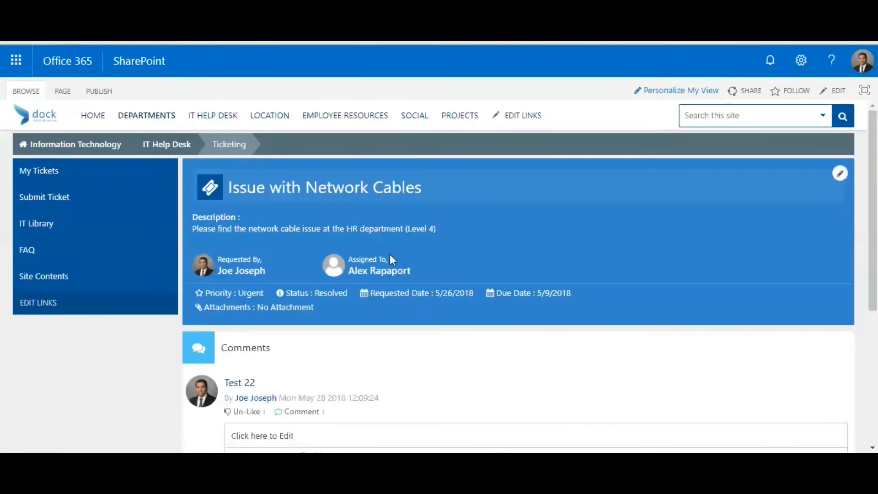
pyautogui.scroll(-3)
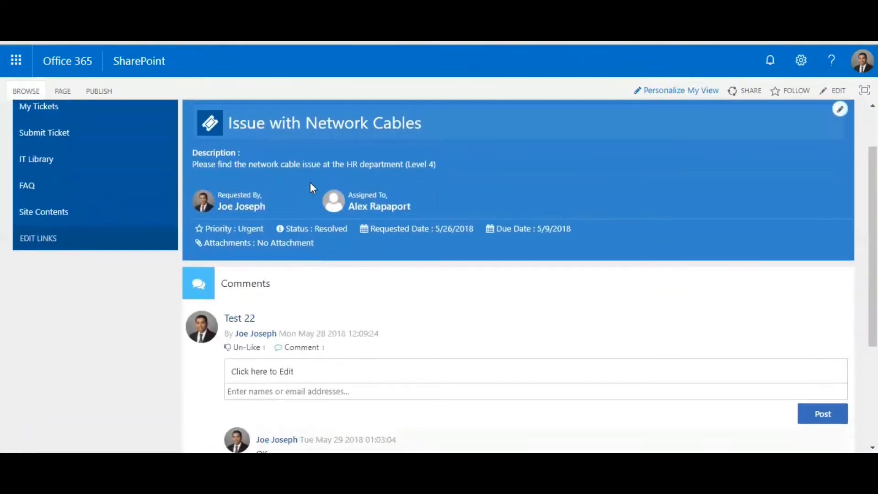
pyautogui.moveTo(297, 375)
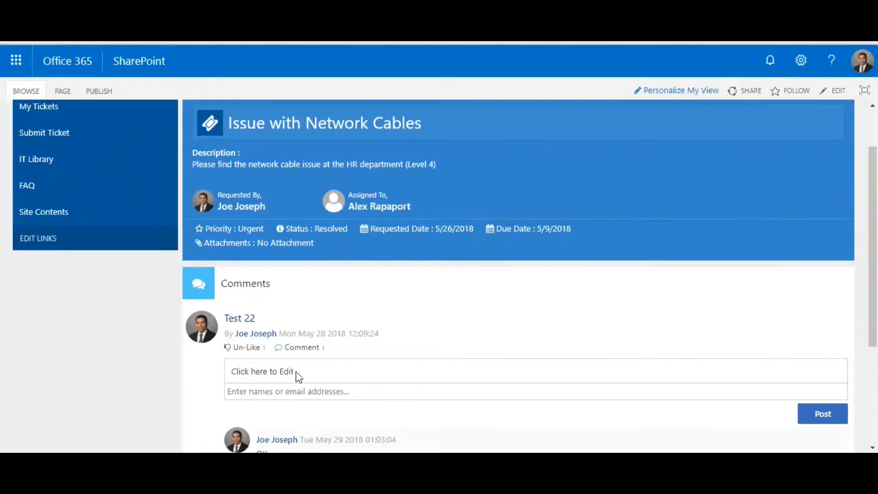
pyautogui.click(261, 370)
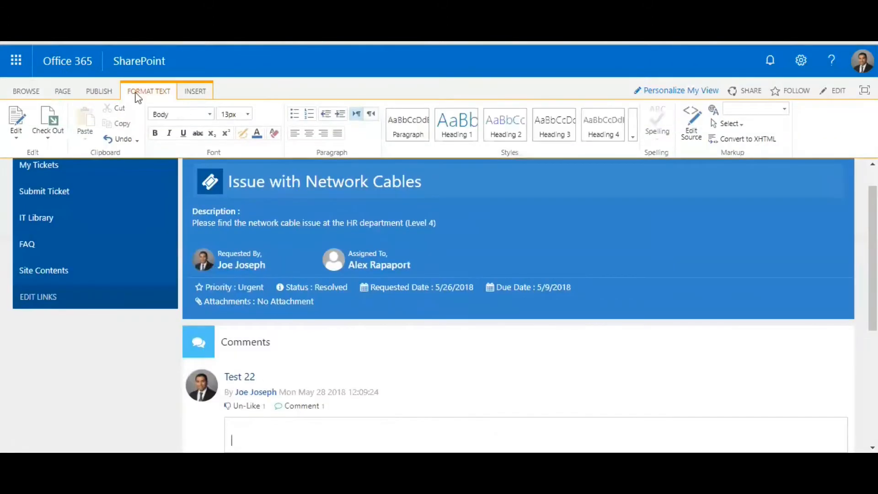
pyautogui.scroll(-3)
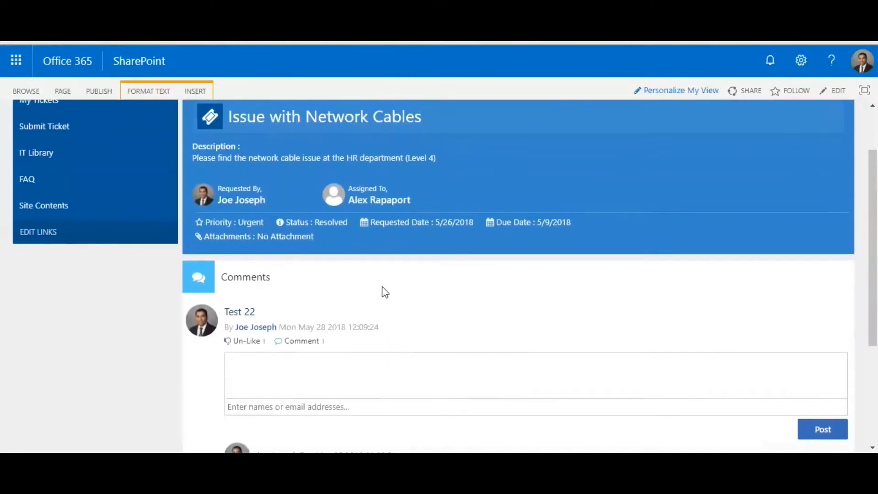
pyautogui.scroll(-3)
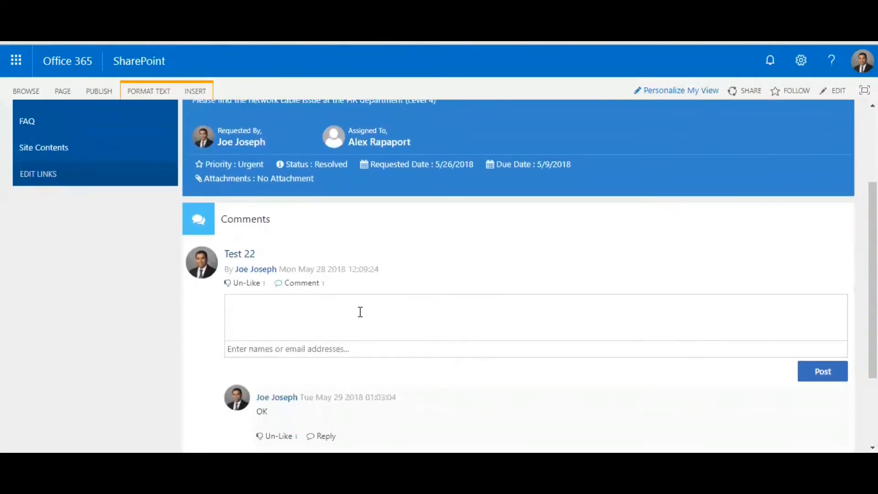
pyautogui.moveTo(252, 317)
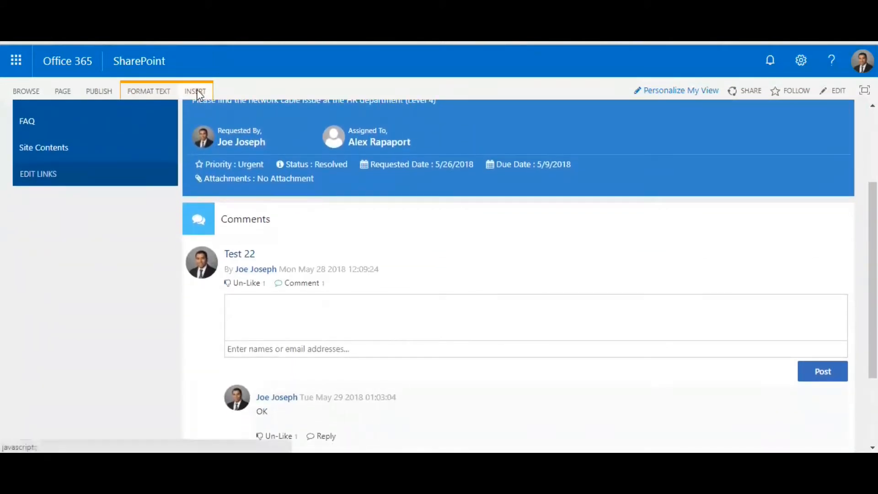
pyautogui.click(195, 91)
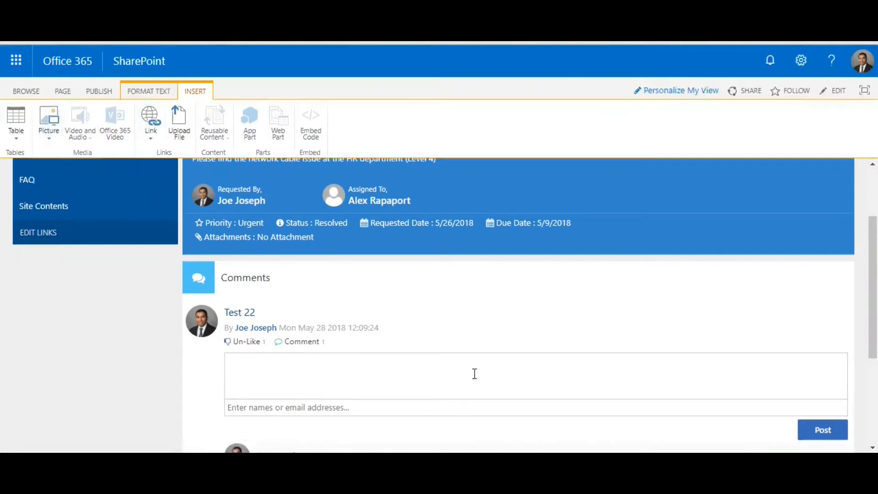
pyautogui.scroll(-3)
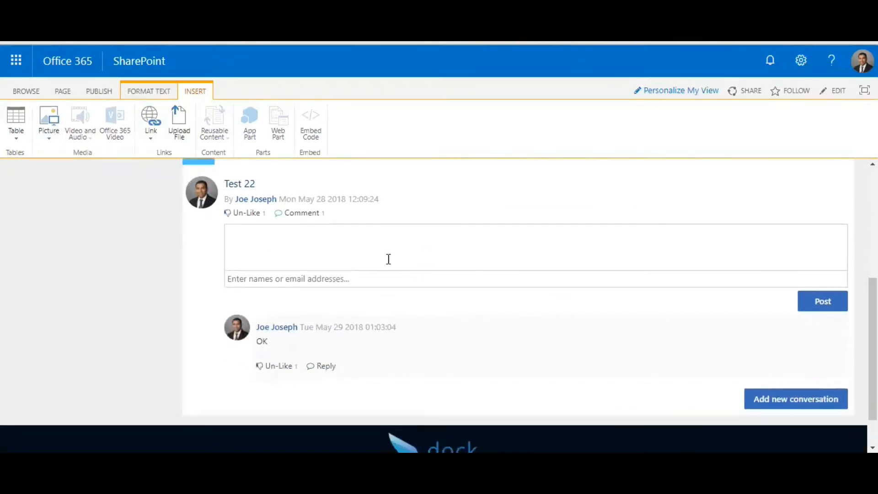
pyautogui.write('sdaasd')
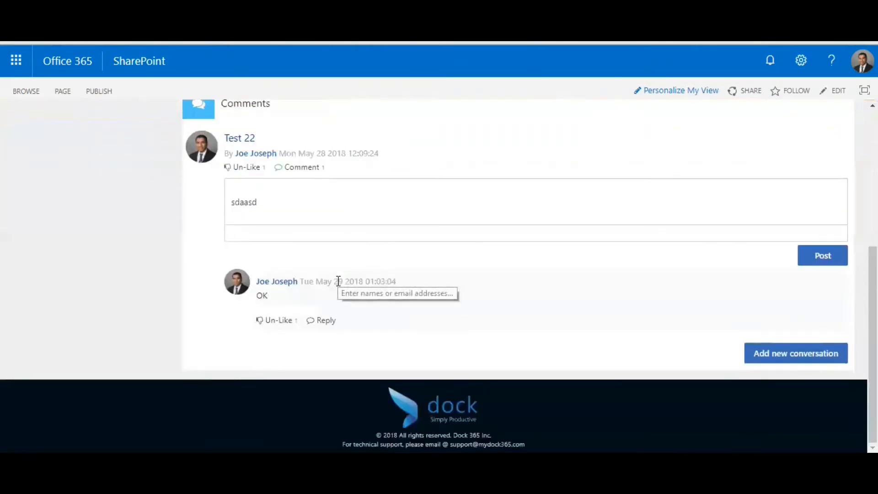
pyautogui.write('adele')
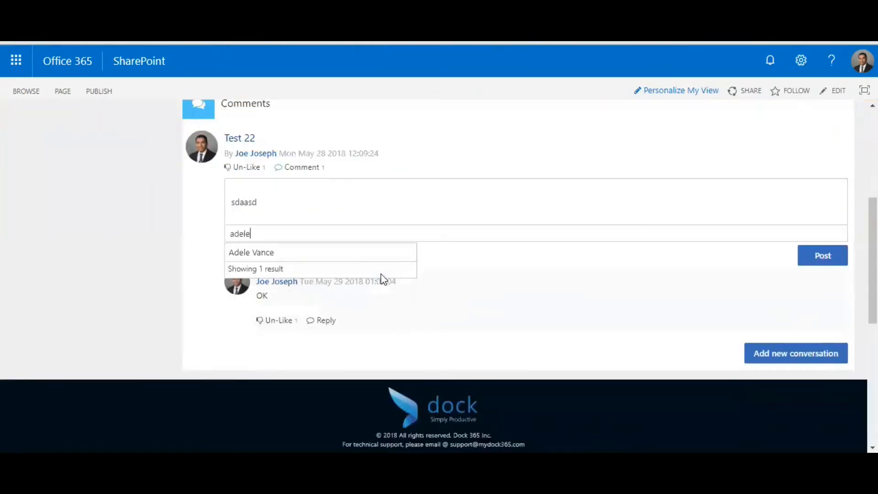
pyautogui.click(251, 252)
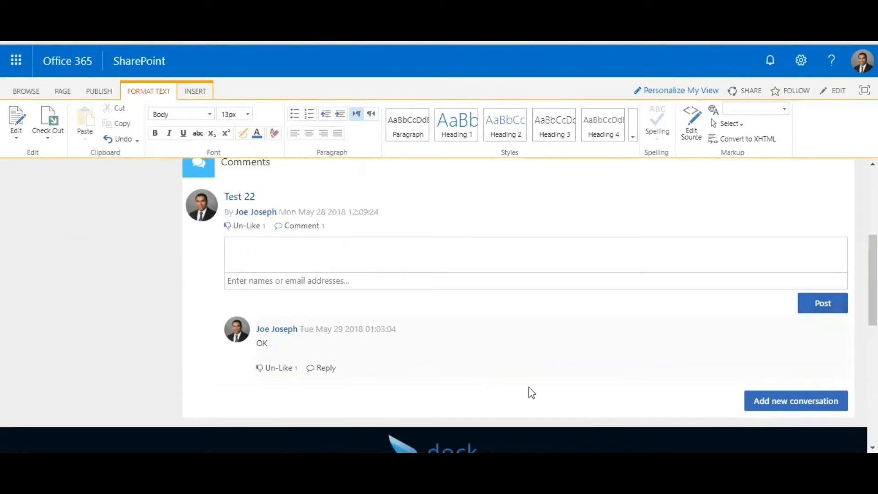
pyautogui.moveTo(306, 368)
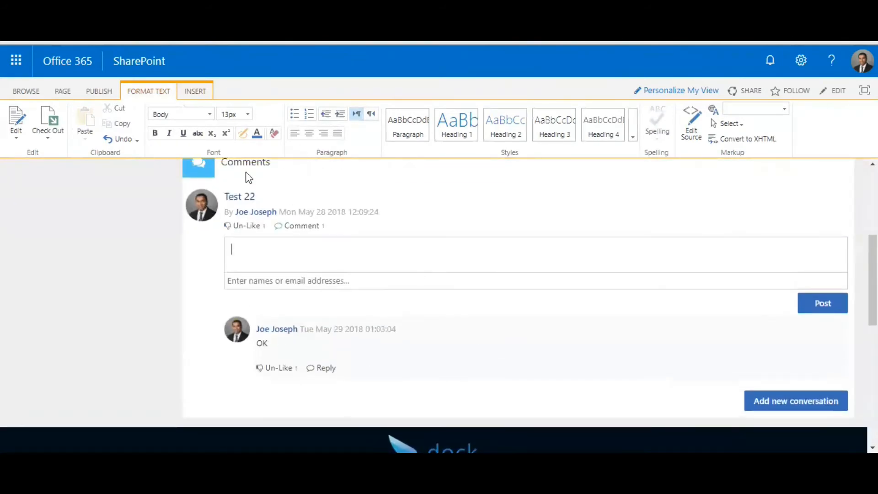
pyautogui.scroll(3)
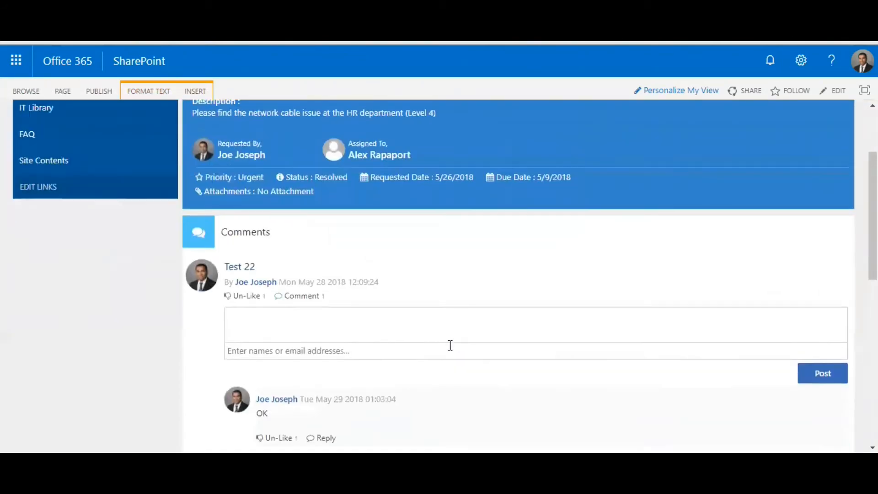
pyautogui.scroll(3)
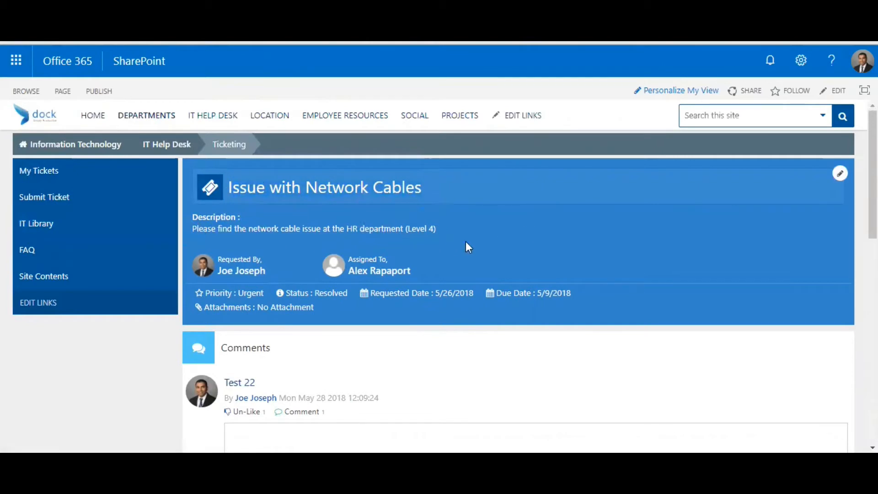
pyautogui.moveTo(346, 340)
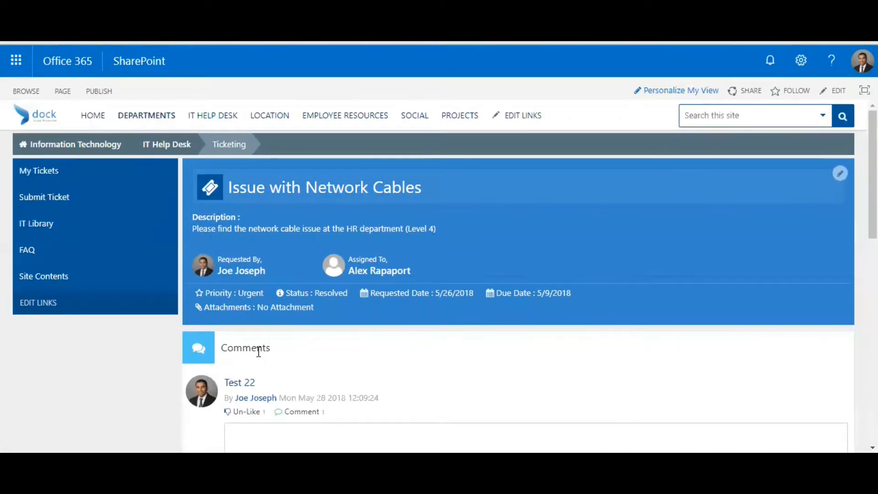
pyautogui.moveTo(263, 335)
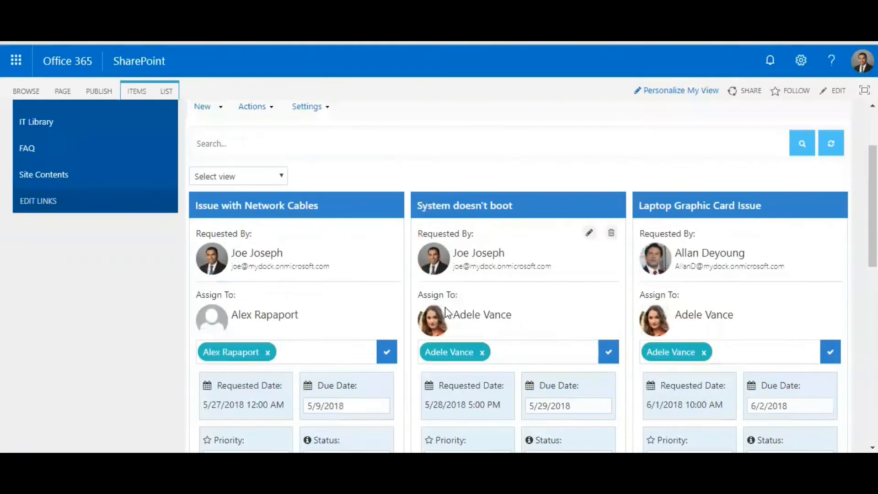
# Give the new ticket the subject "Discussion Board Issue in Sales Portal"
pyautogui.scroll(3)
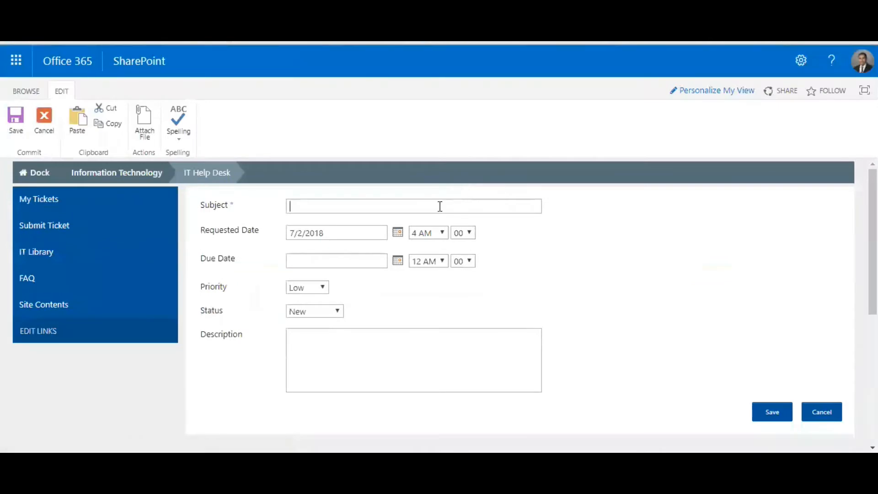
pyautogui.click(414, 206)
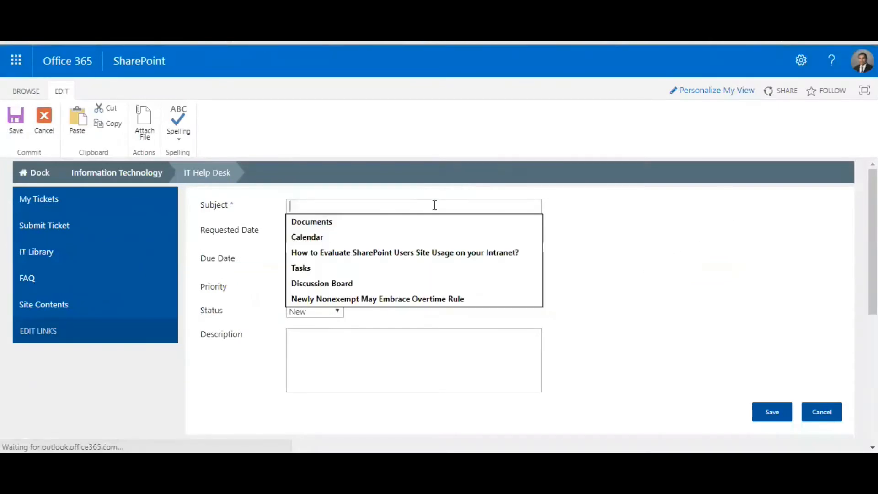
pyautogui.click(321, 284)
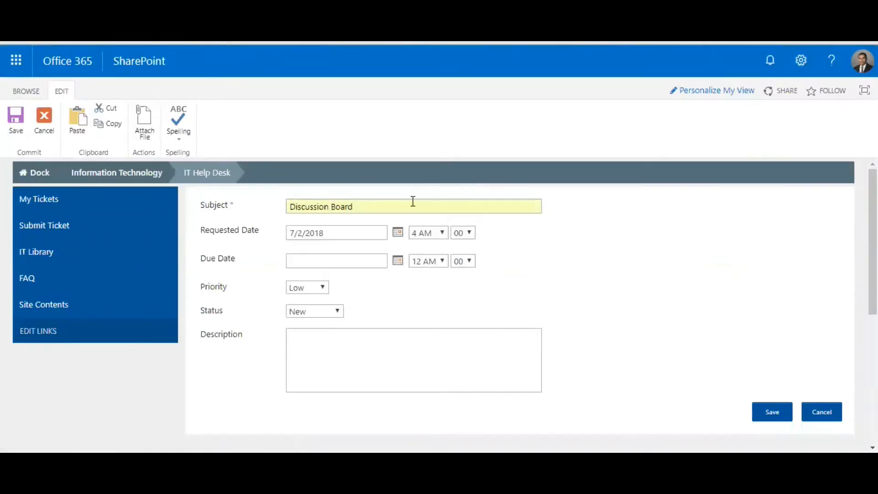
pyautogui.write('Issue in')
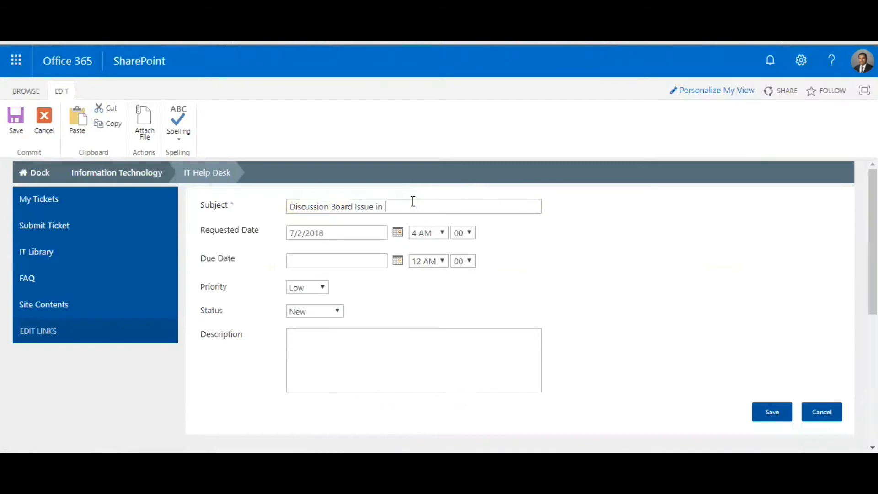
pyautogui.write('Sales Port')
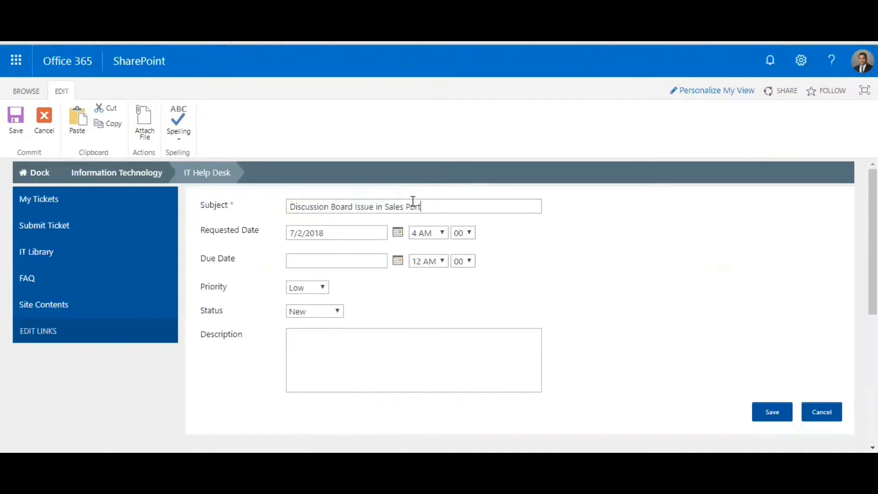
pyautogui.write('al')
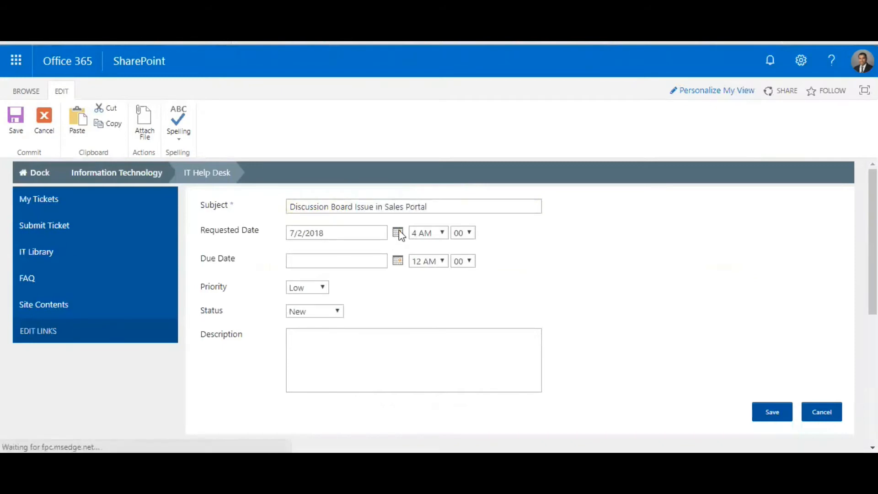
# Set the requested time to 6 AM and the due time to 10 AM
pyautogui.click(398, 232)
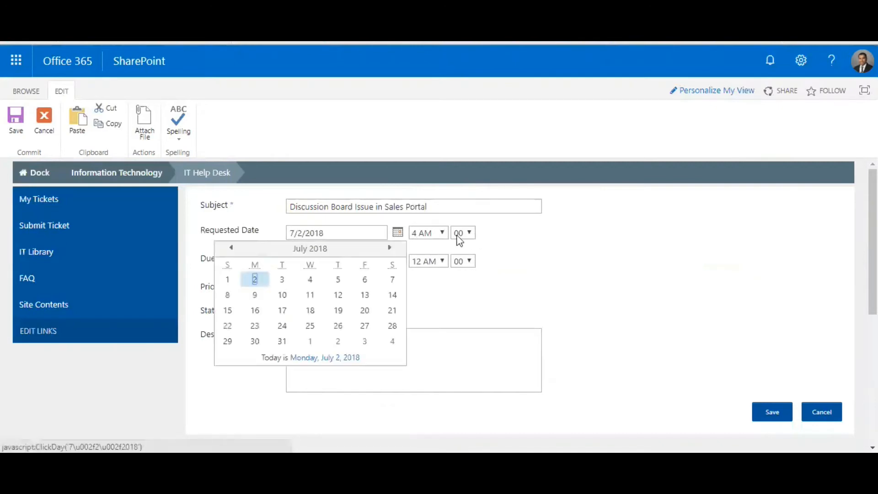
pyautogui.click(442, 232)
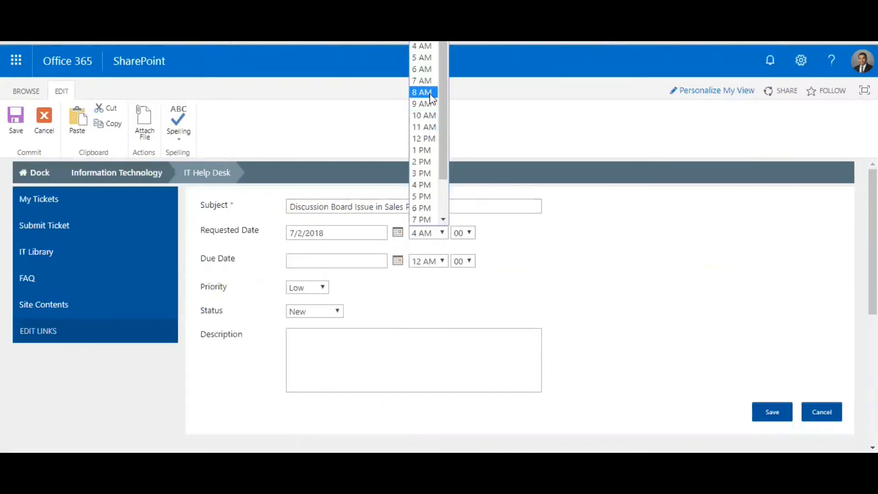
pyautogui.click(421, 69)
pyautogui.write('7/3/2018')
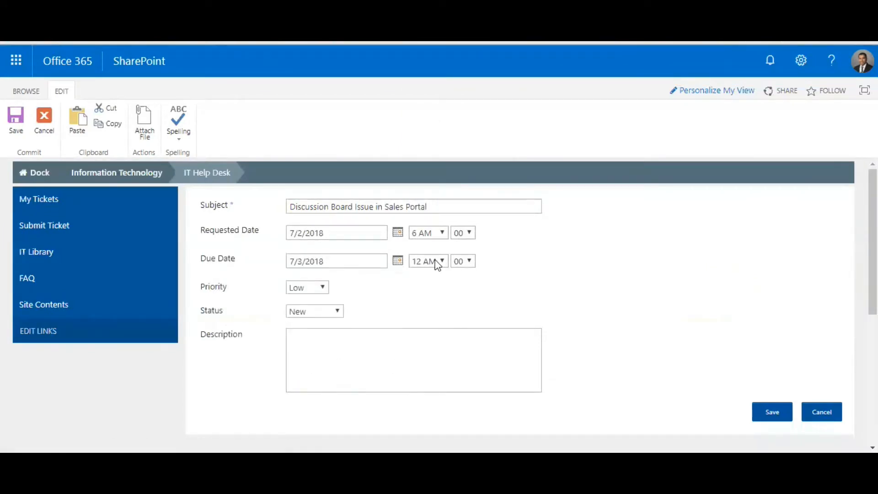
pyautogui.click(427, 260)
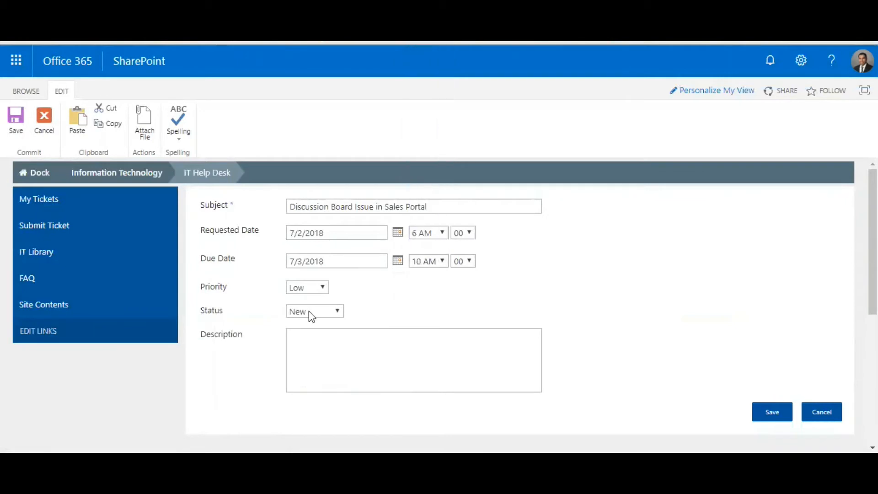
# Mark the ticket priority Urgent and keep its status New
pyautogui.click(307, 288)
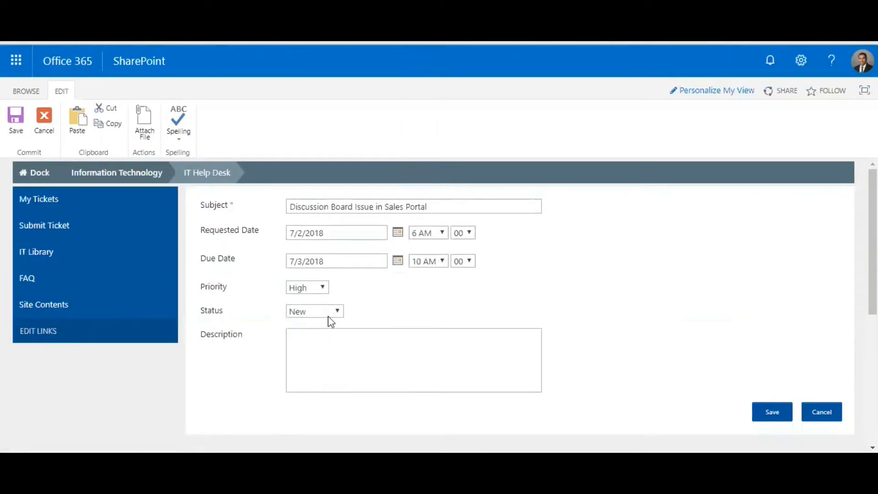
pyautogui.click(314, 311)
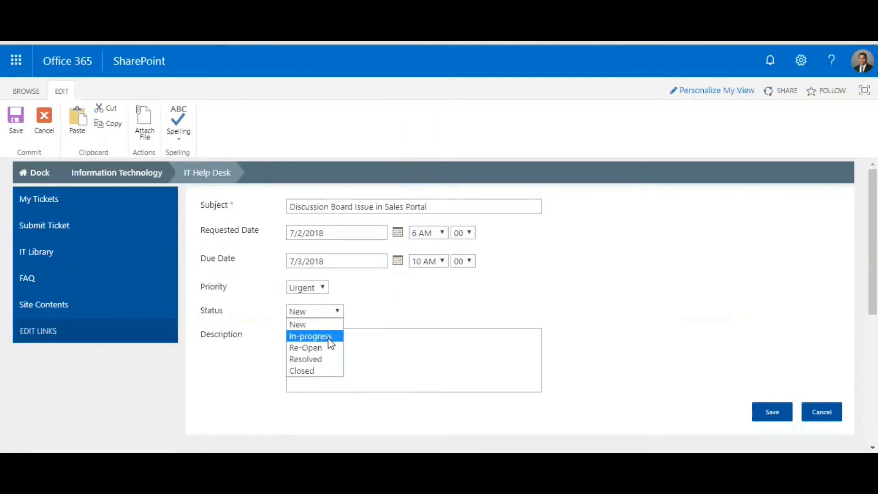
pyautogui.click(314, 311)
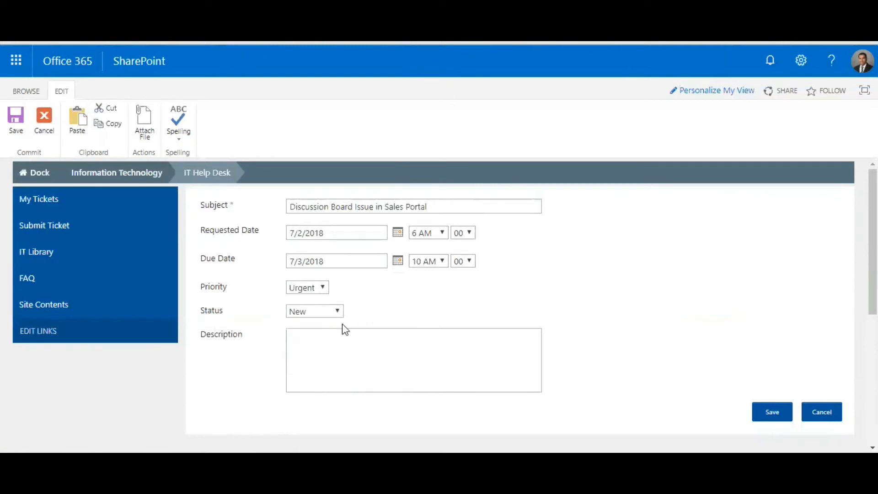
# Describe that the discussion board doesn't allow users to comment with Rich Text Files
pyautogui.click(413, 359)
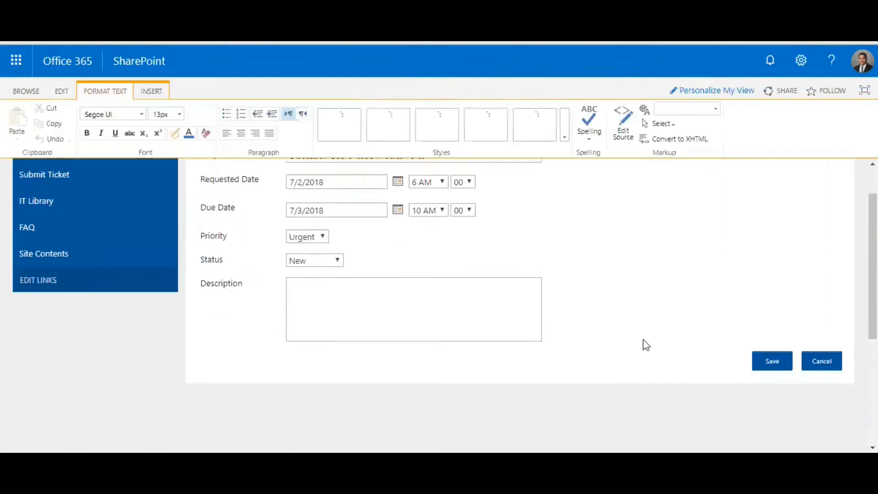
pyautogui.scroll(3)
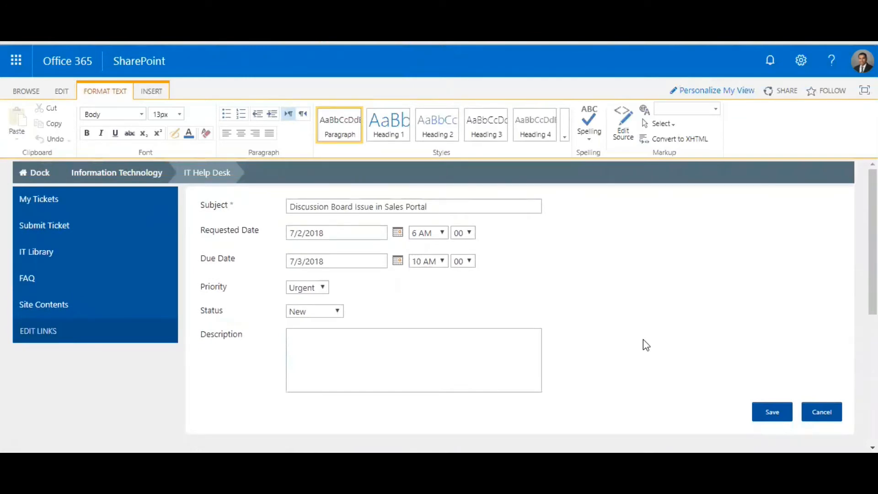
pyautogui.write('The Discussion Boar')
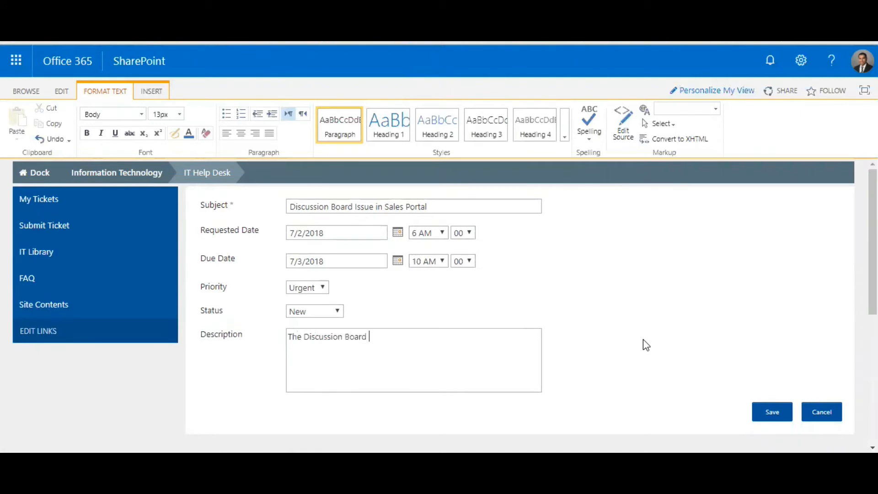
pyautogui.write('does')
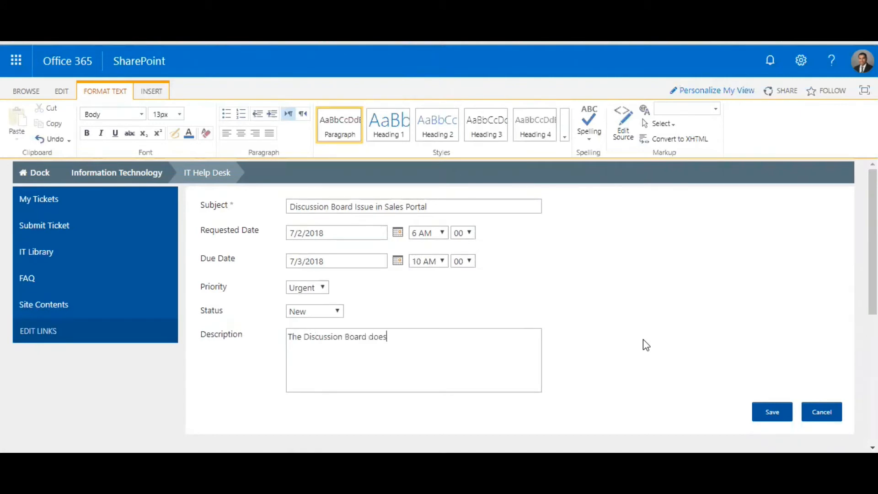
pyautogui.write('nt allow users')
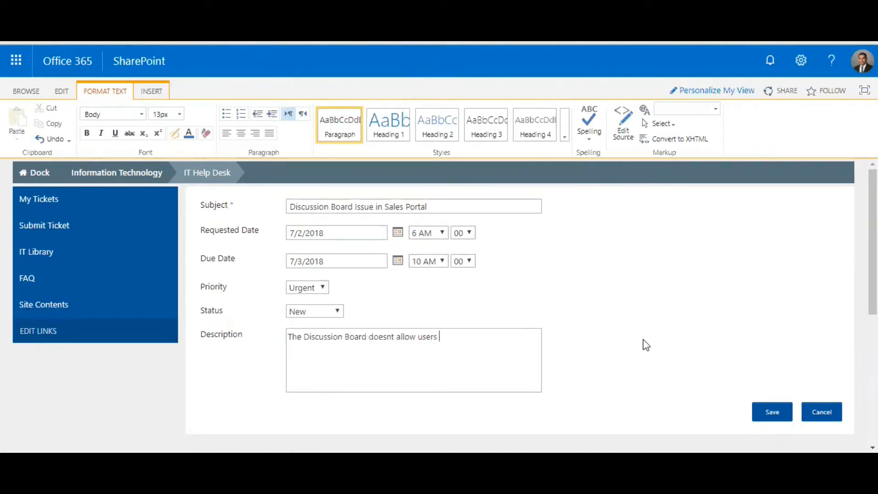
pyautogui.write('to comment w')
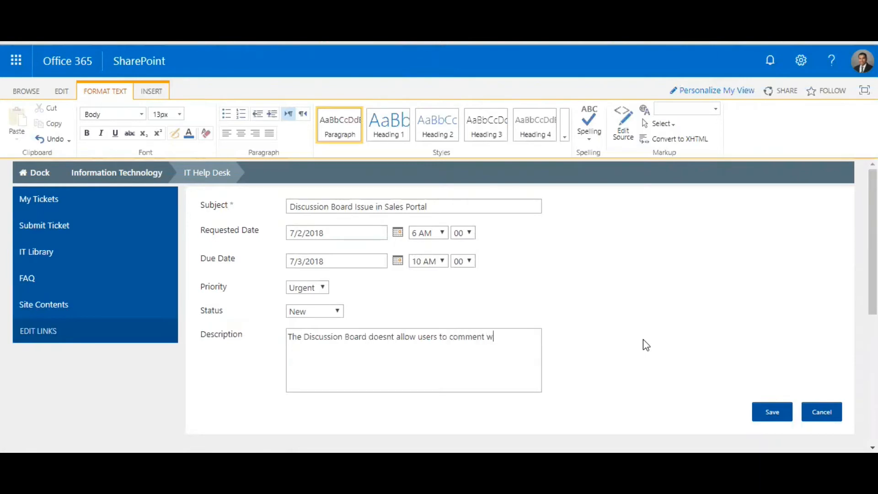
pyautogui.write('ith Rich Text')
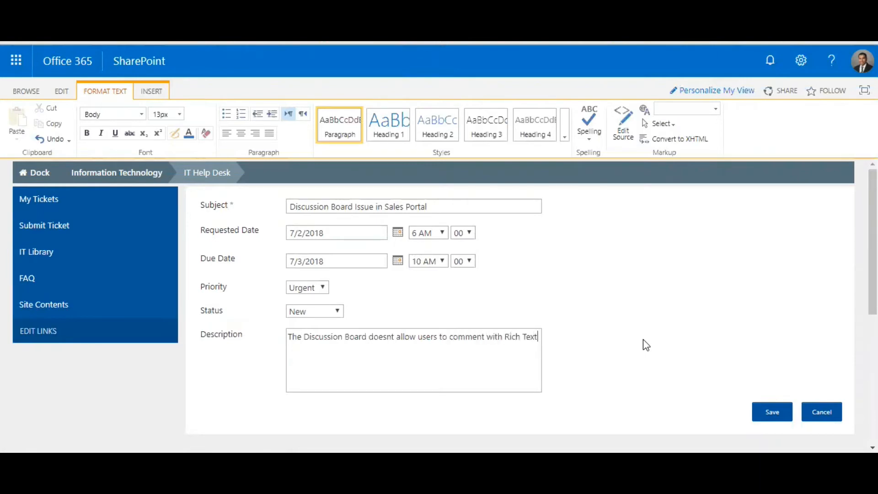
pyautogui.write('Files.')
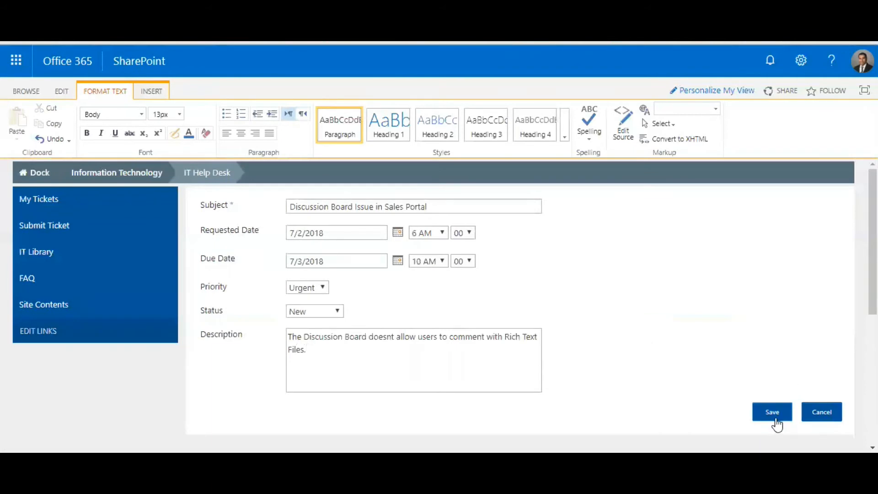
pyautogui.moveTo(726, 312)
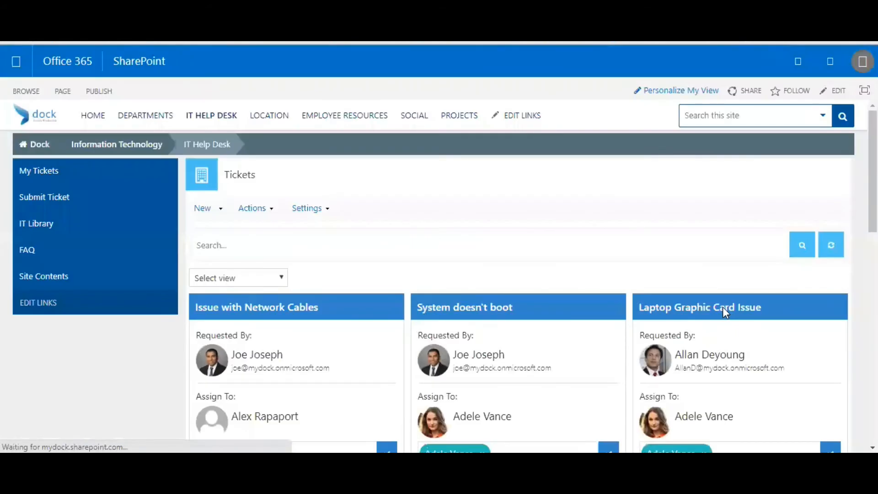
# Assign the new ticket card to Alex Wilber, the marketing assistant
pyautogui.scroll(-3)
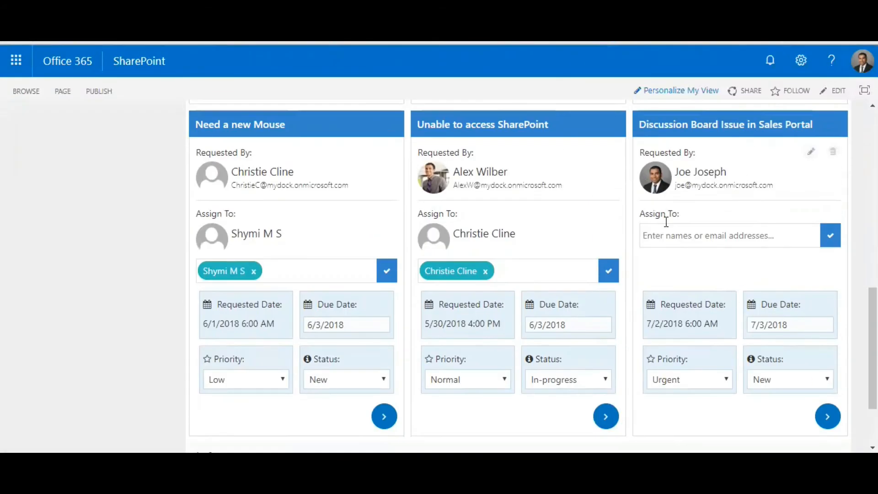
pyautogui.moveTo(704, 351)
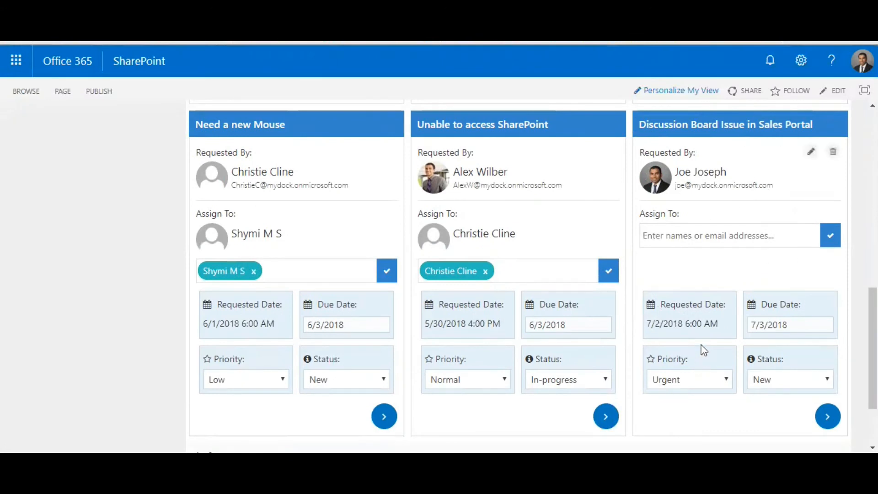
pyautogui.click(729, 235)
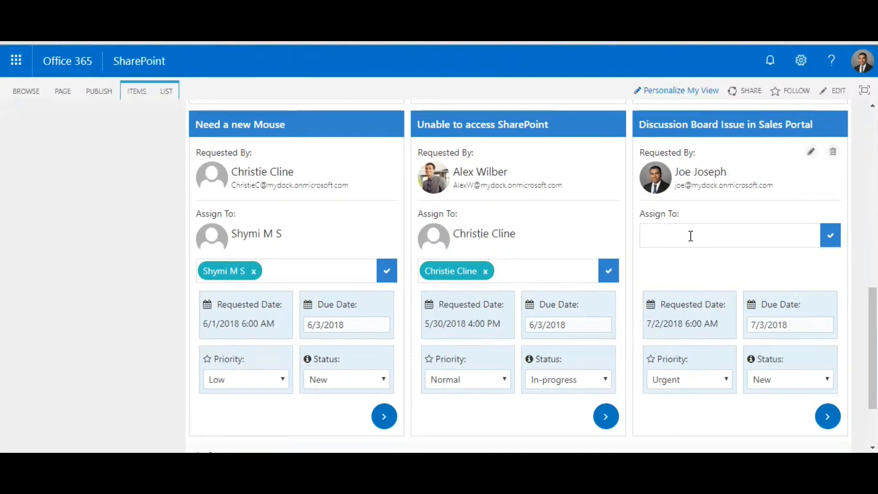
pyautogui.write('alex')
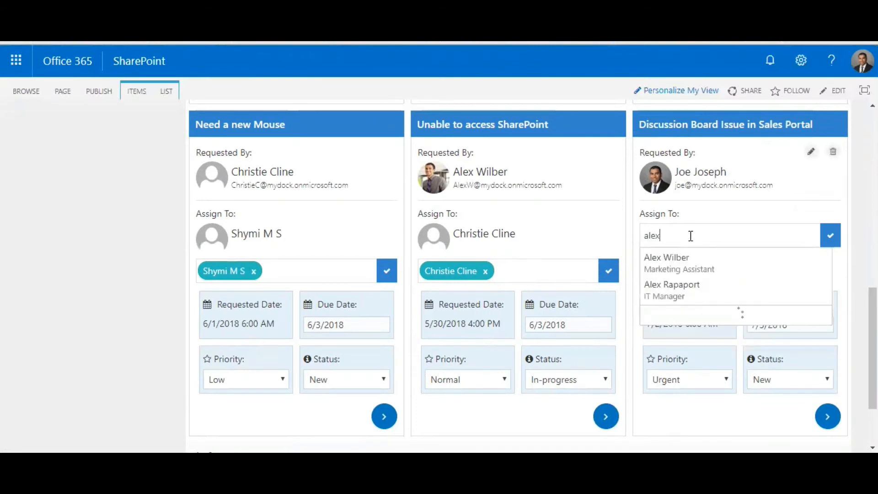
pyautogui.click(666, 258)
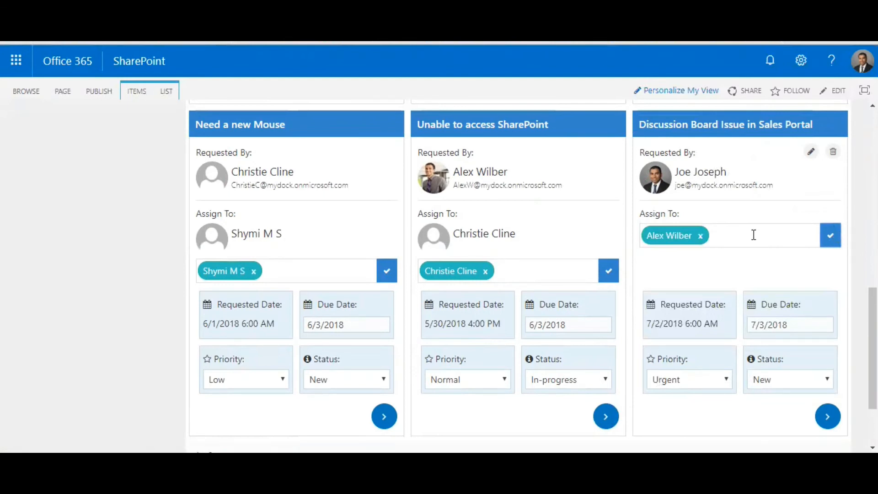
pyautogui.moveTo(753, 368)
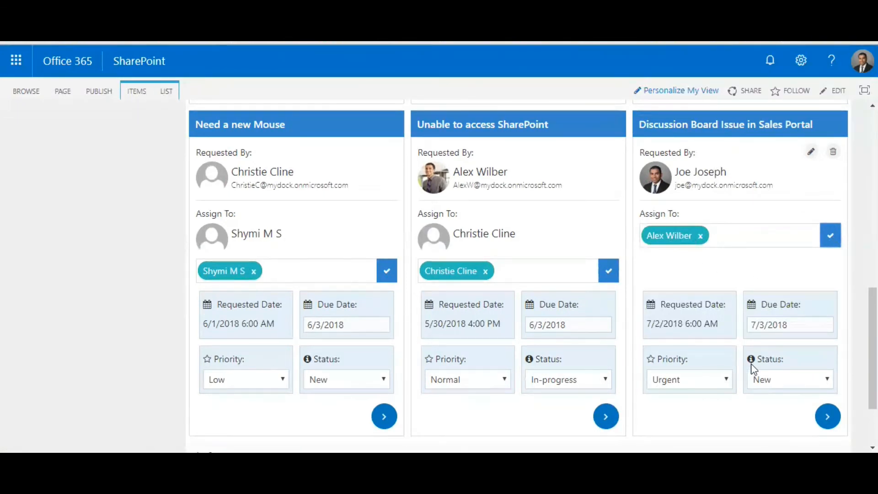
# Change the new ticket's status to In-progress
pyautogui.click(790, 379)
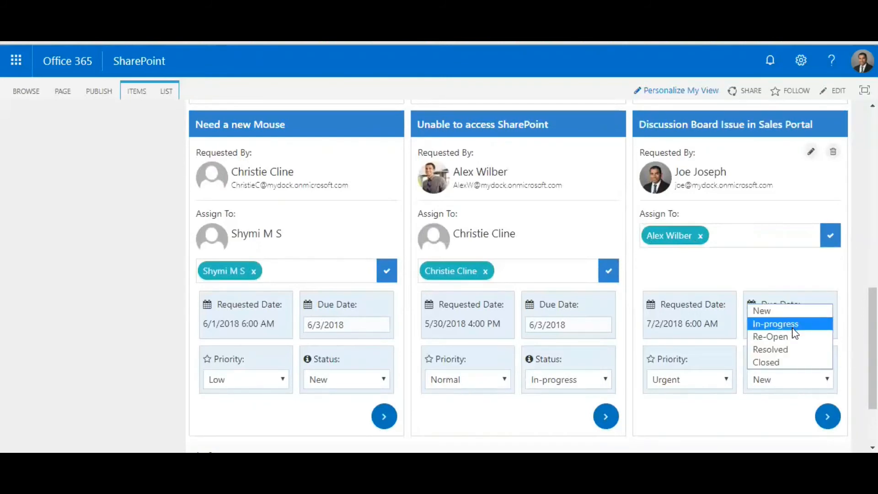
pyautogui.click(775, 324)
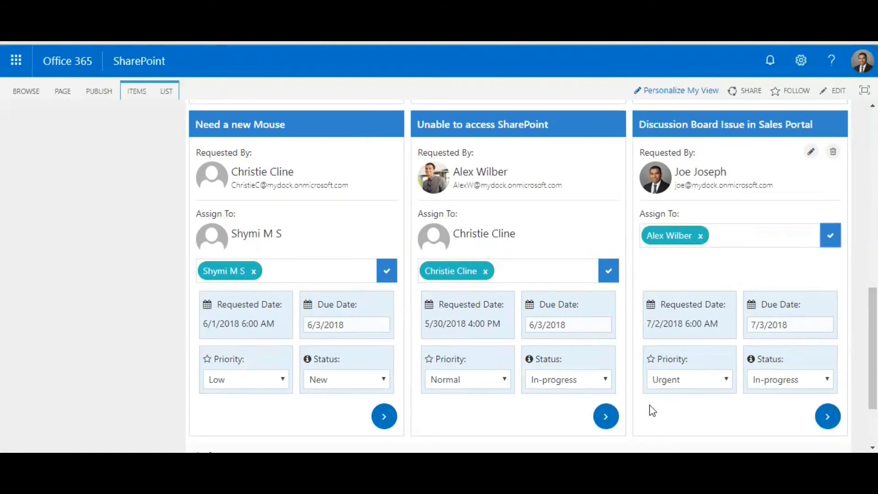
pyautogui.moveTo(737, 274)
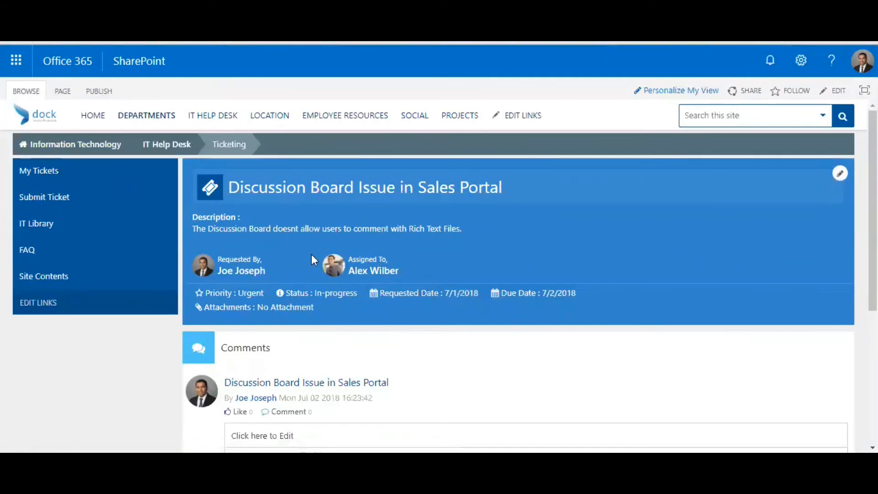
pyautogui.moveTo(816, 331)
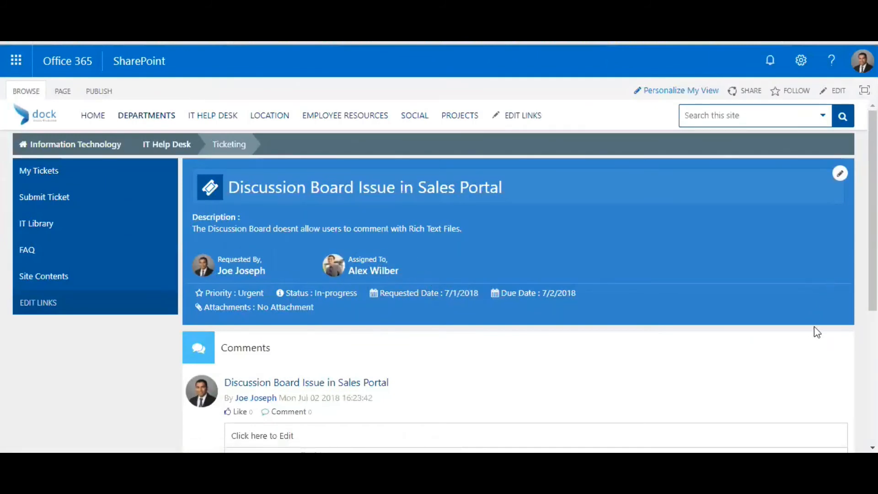
pyautogui.moveTo(371, 293)
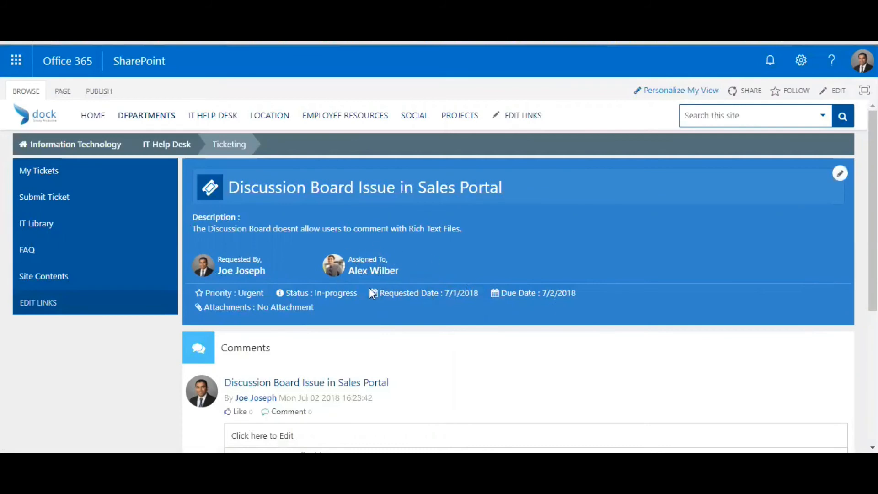
# Scroll through the ticket detail page to review its description and comments
pyautogui.scroll(-3)
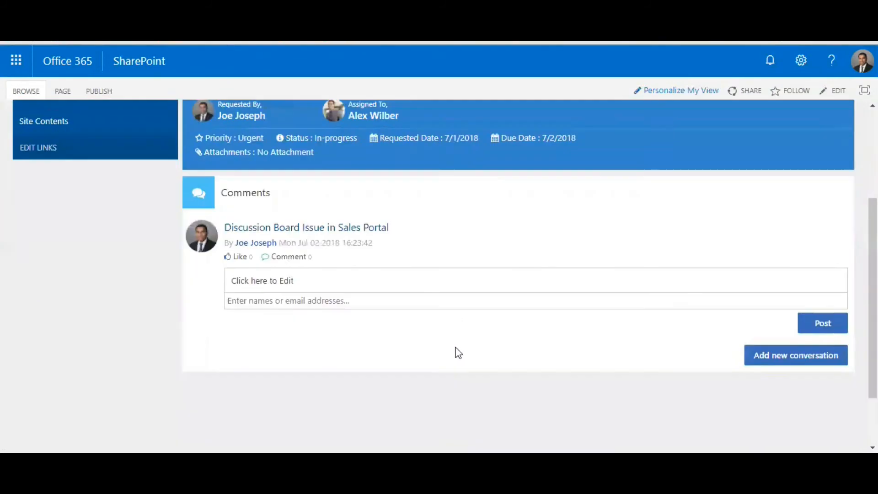
pyautogui.scroll(3)
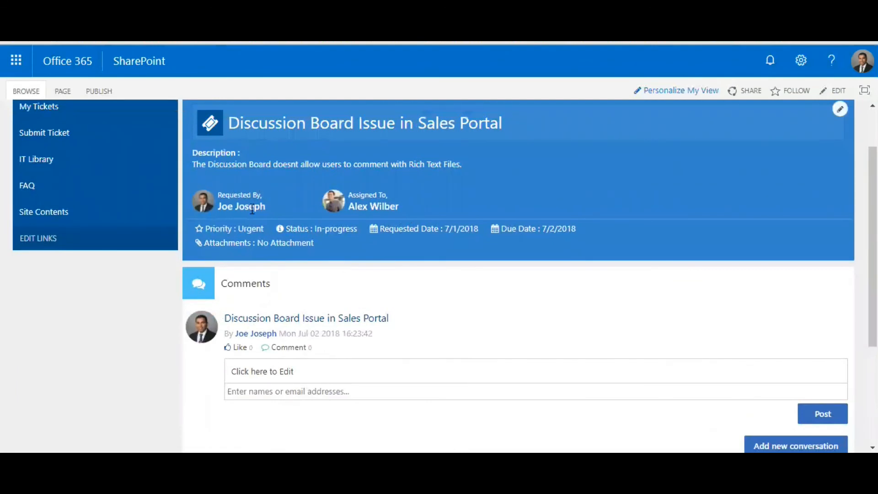
pyautogui.moveTo(263, 228)
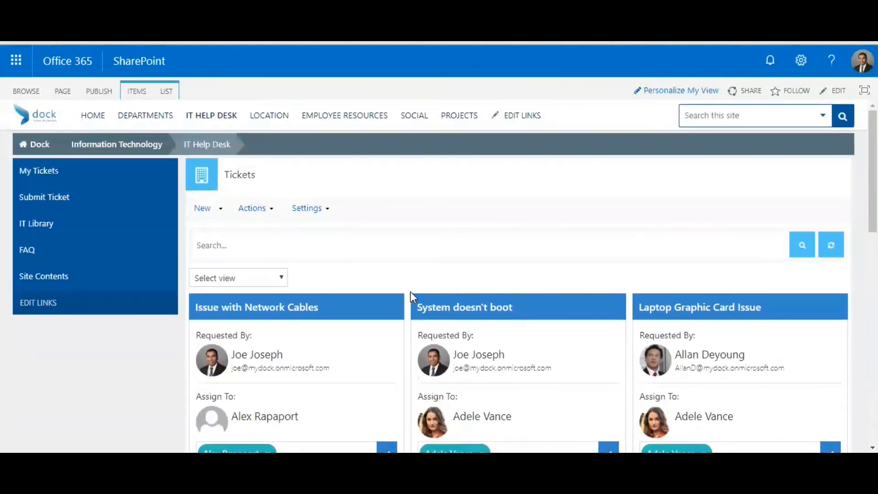
pyautogui.moveTo(412, 305)
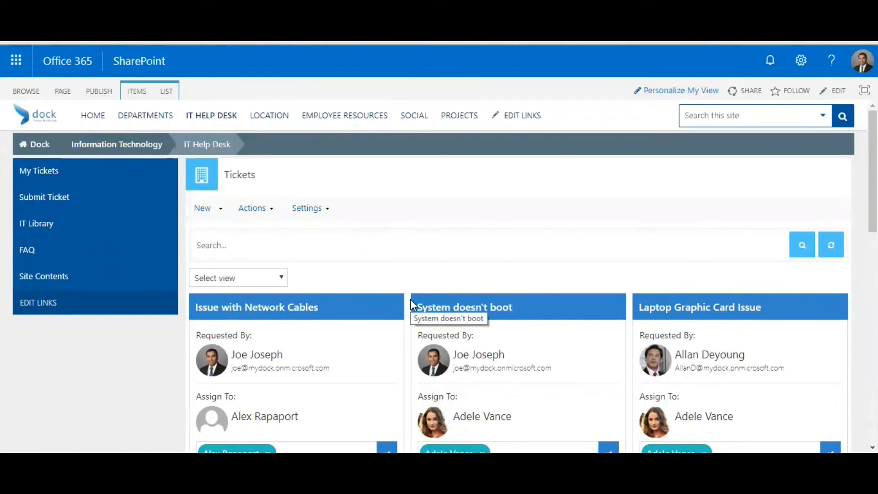
pyautogui.moveTo(410, 314)
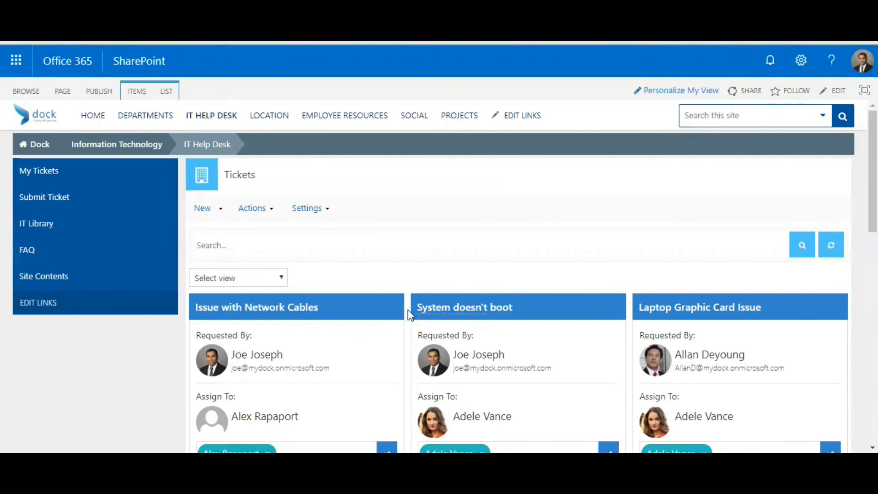